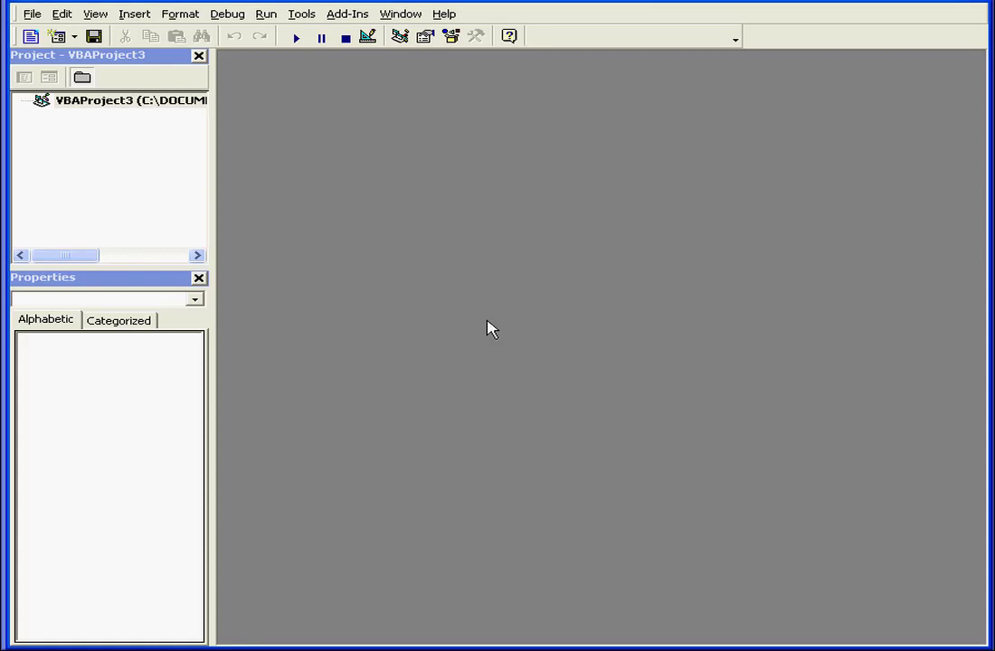
{"action": "mouse_move", "coordinate": [427, 293]}
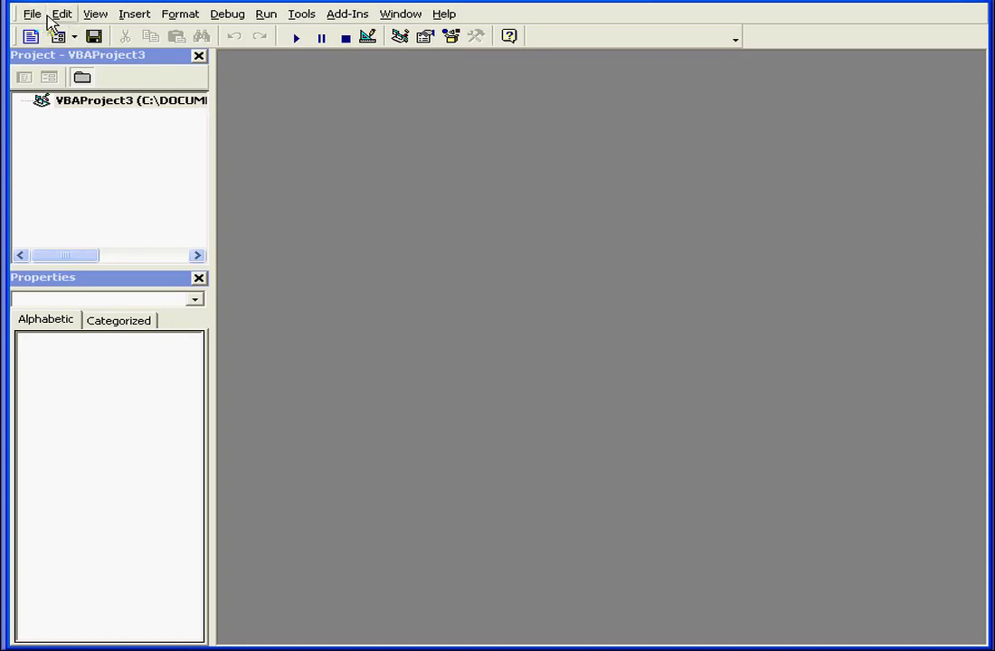
Insert a new blank UserForm1 into VBAProject3 via the Insert menu.
{"action": "left_click", "coordinate": [134, 15]}
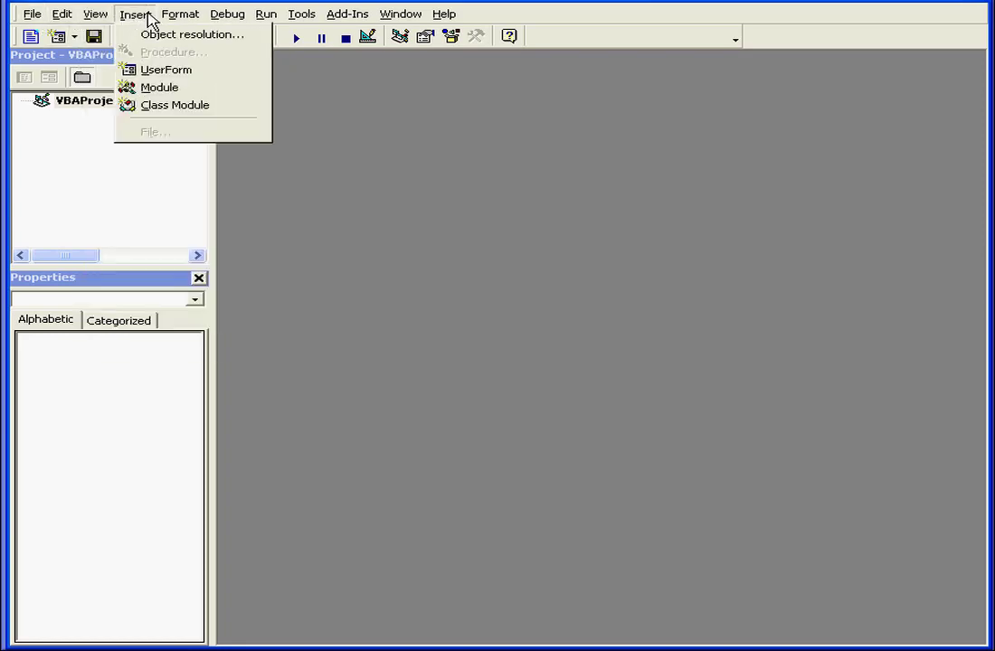
{"action": "left_click", "coordinate": [94, 14]}
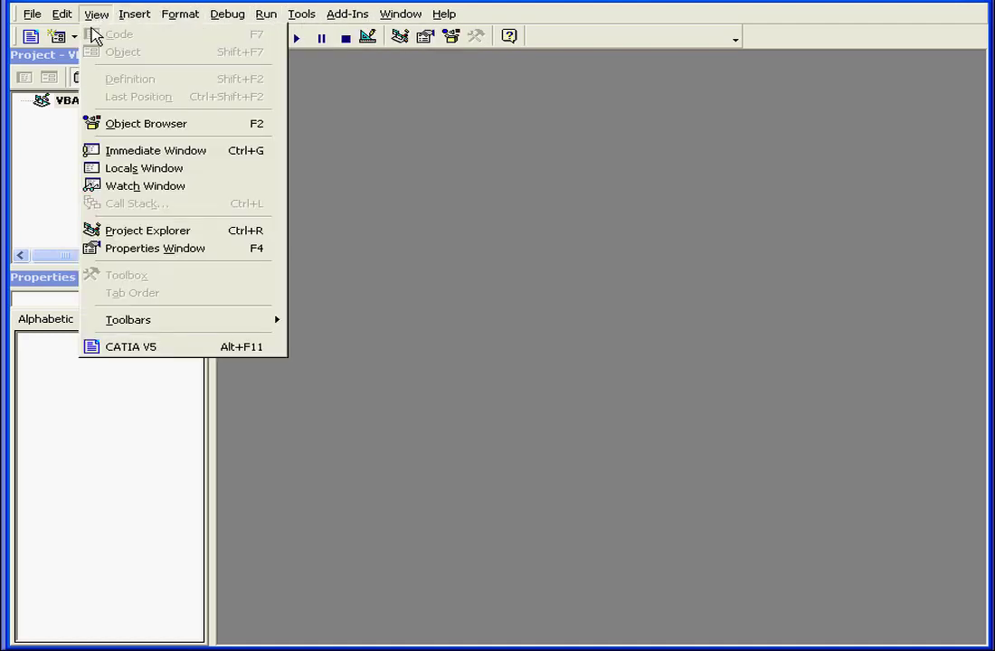
{"action": "left_click", "coordinate": [134, 15]}
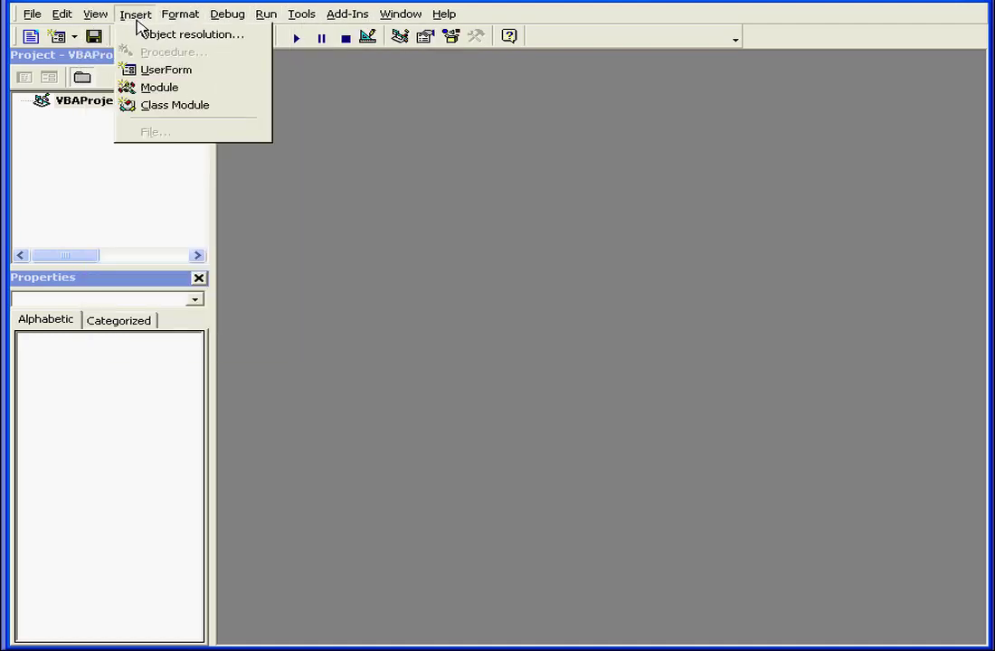
{"action": "left_click", "coordinate": [167, 69]}
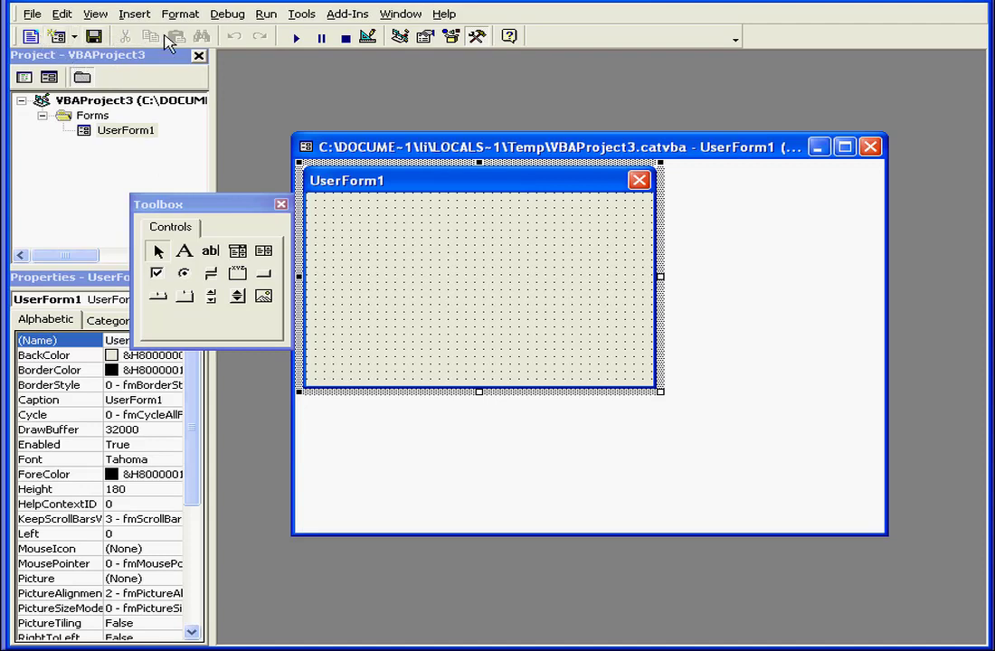
{"action": "mouse_move", "coordinate": [280, 125]}
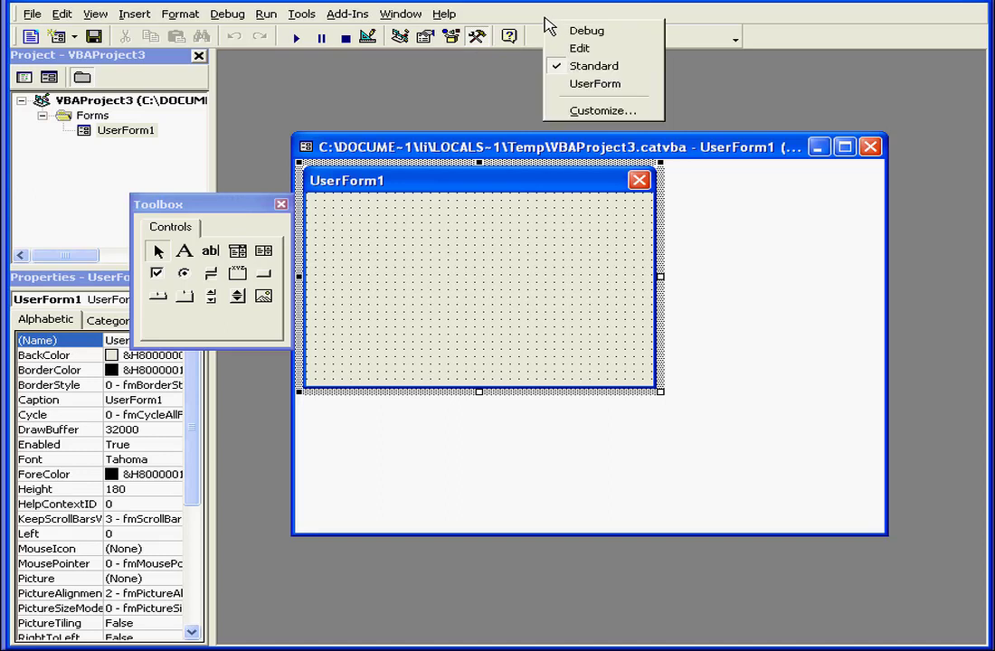
{"action": "mouse_move", "coordinate": [586, 30]}
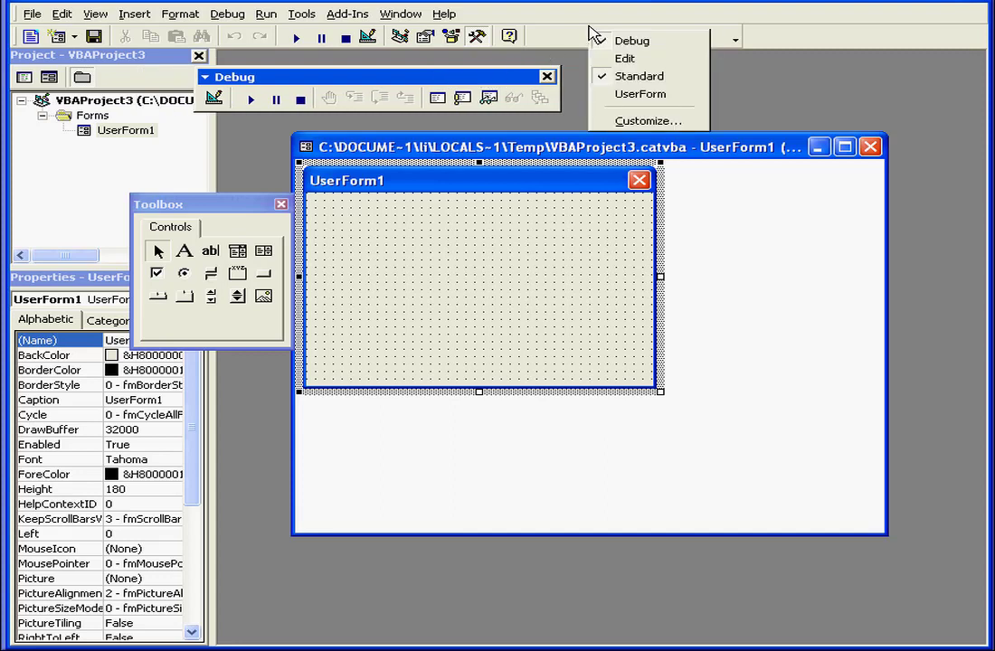
{"action": "left_click", "coordinate": [626, 58]}
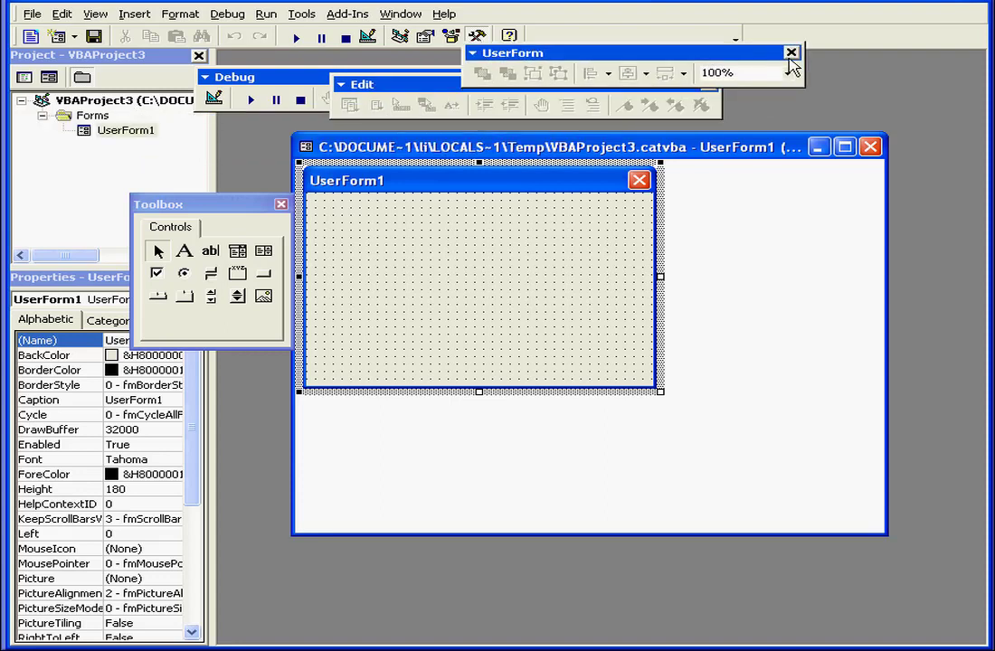
{"action": "left_click", "coordinate": [792, 53]}
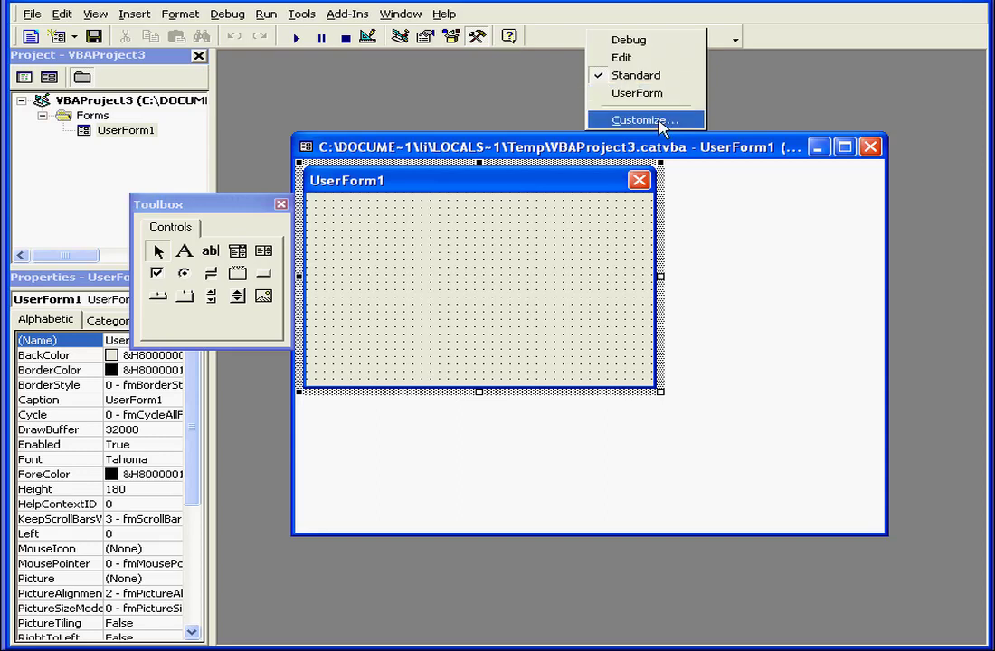
{"action": "left_click", "coordinate": [645, 119]}
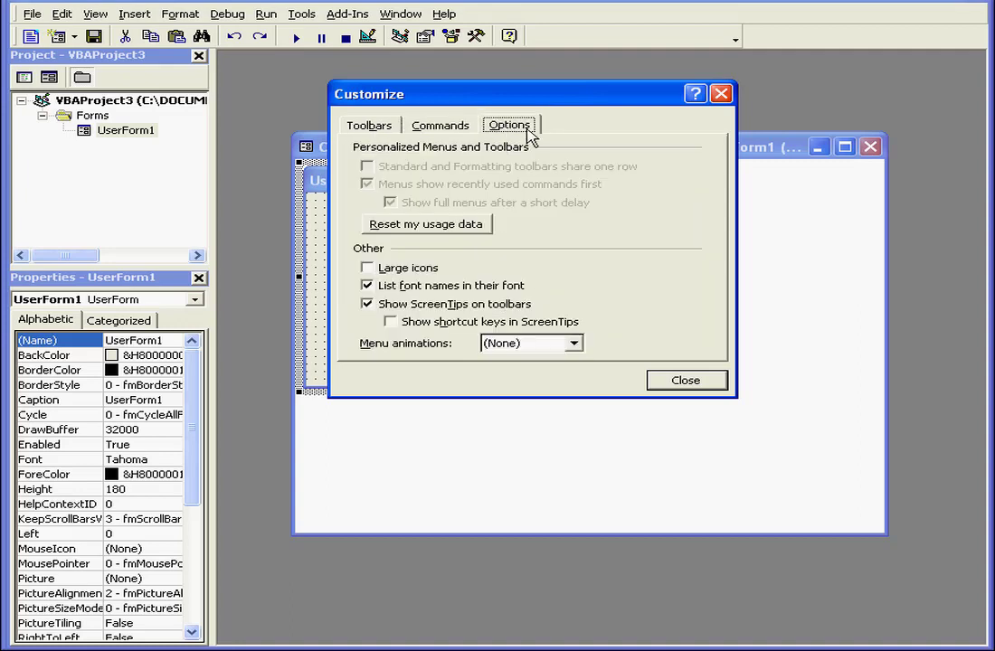
{"action": "left_click", "coordinate": [439, 125]}
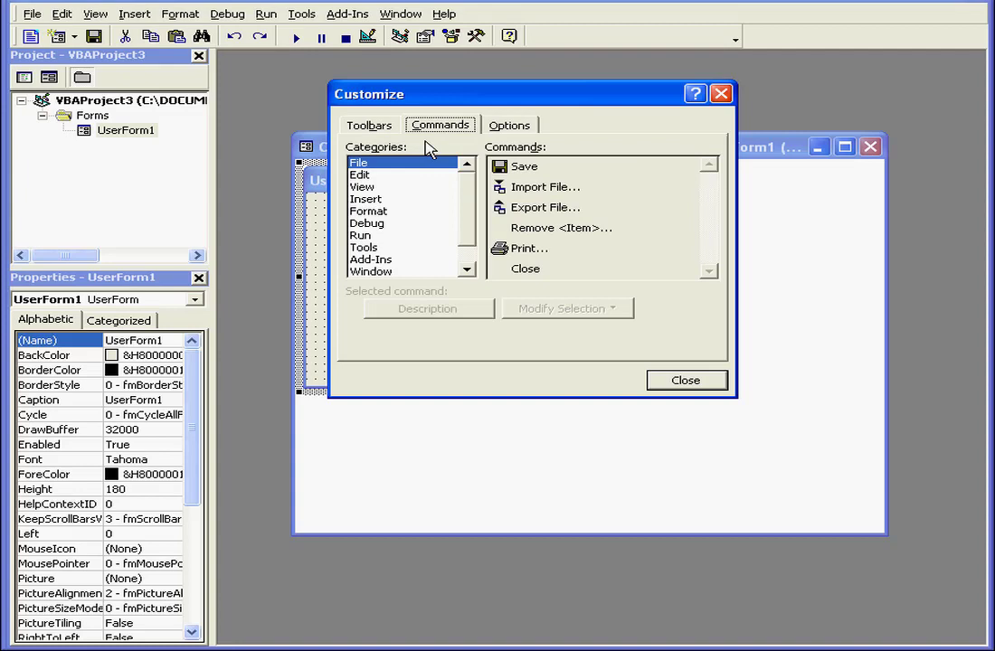
{"action": "left_click", "coordinate": [360, 174]}
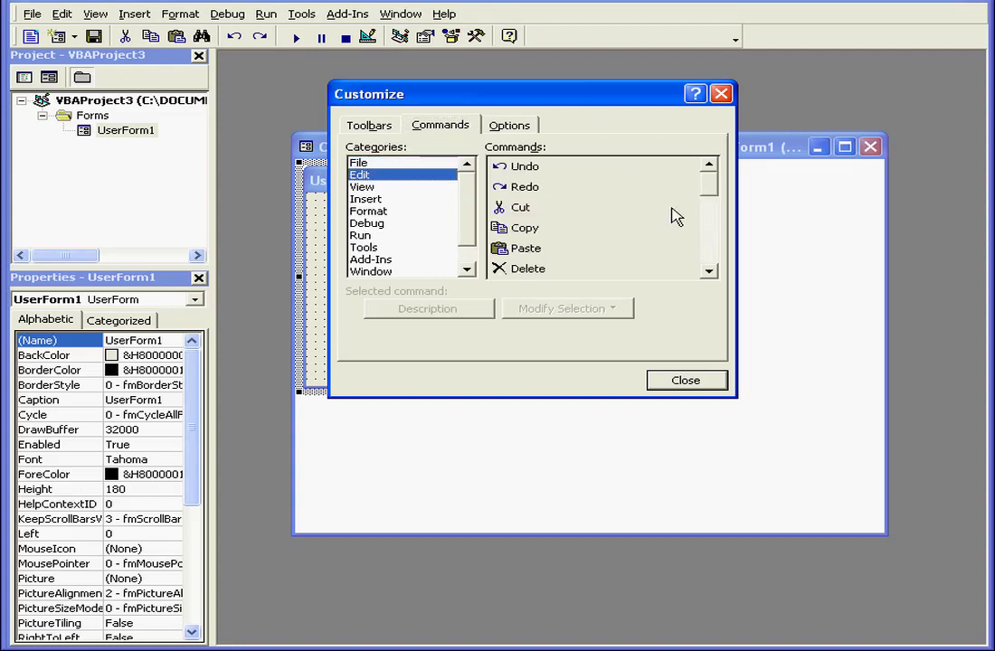
{"action": "scroll", "scroll_direction": "down", "scroll_amount": 3}
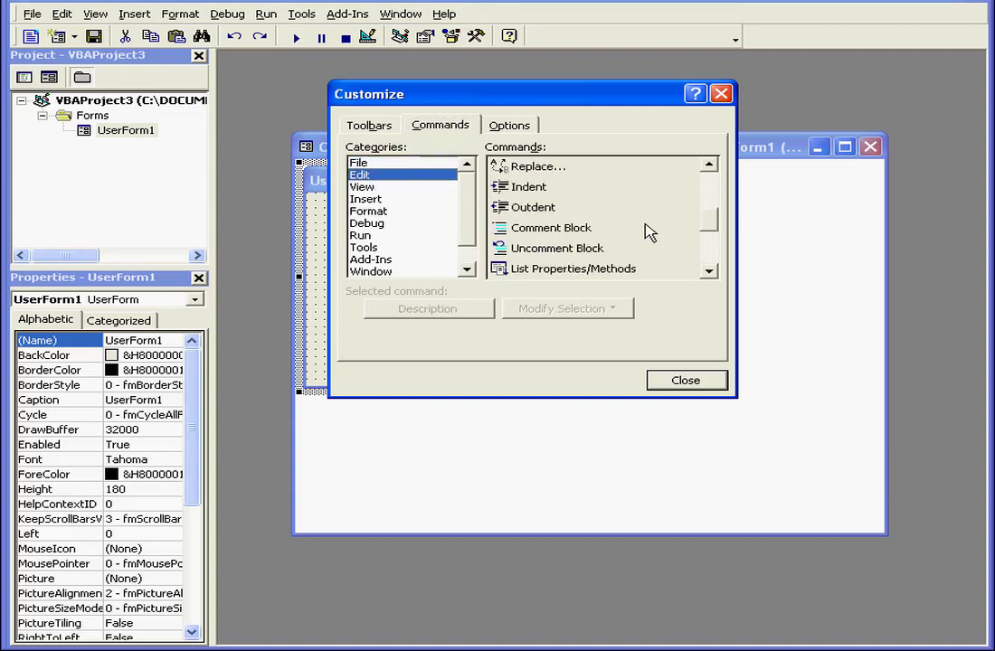
{"action": "left_click", "coordinate": [550, 228]}
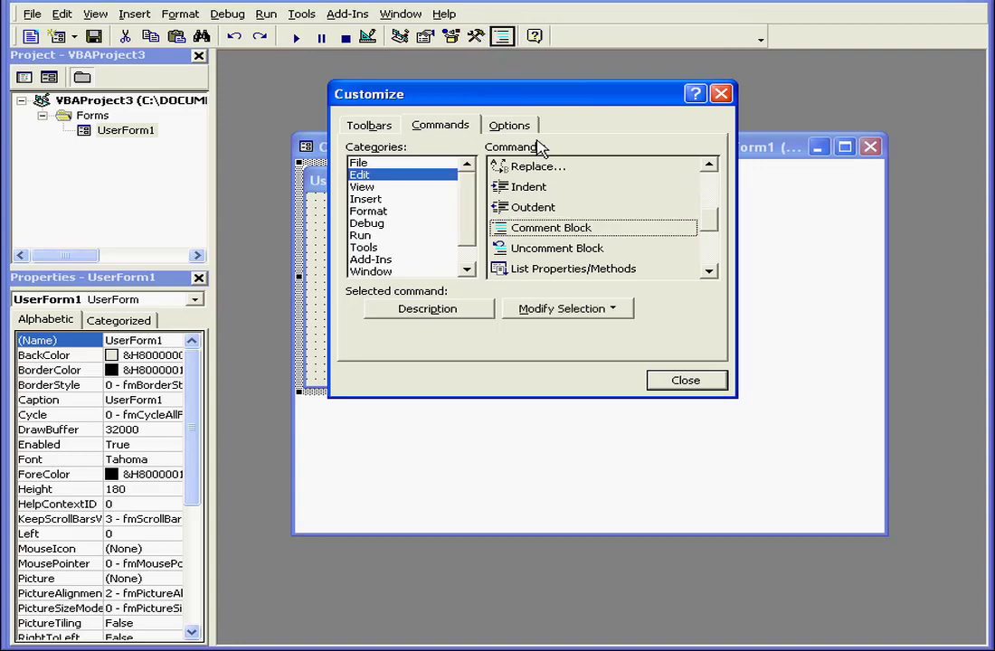
{"action": "left_click", "coordinate": [557, 248]}
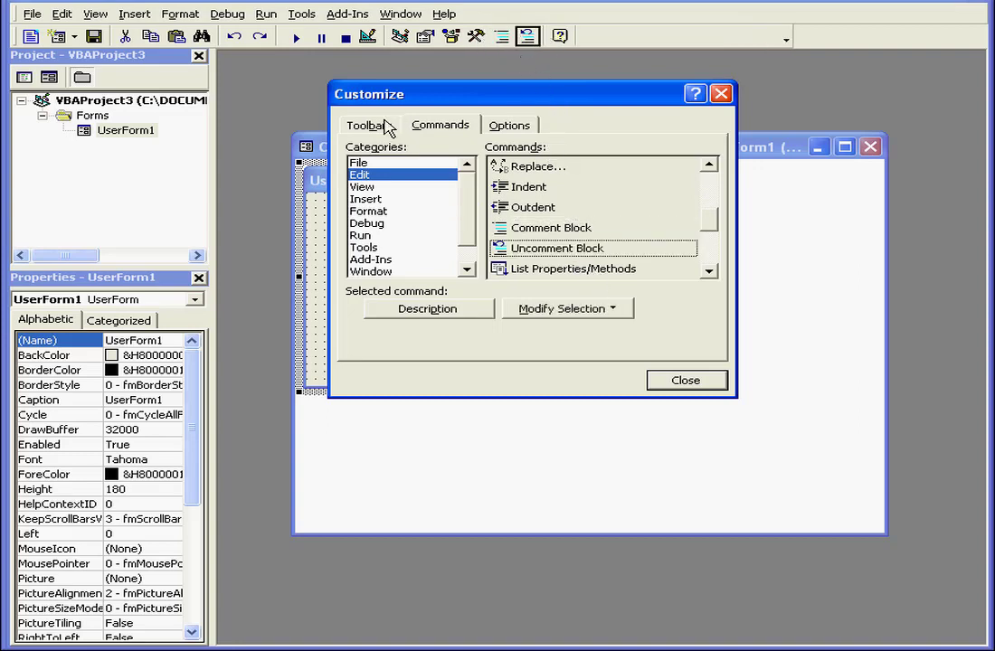
{"action": "left_click", "coordinate": [369, 125]}
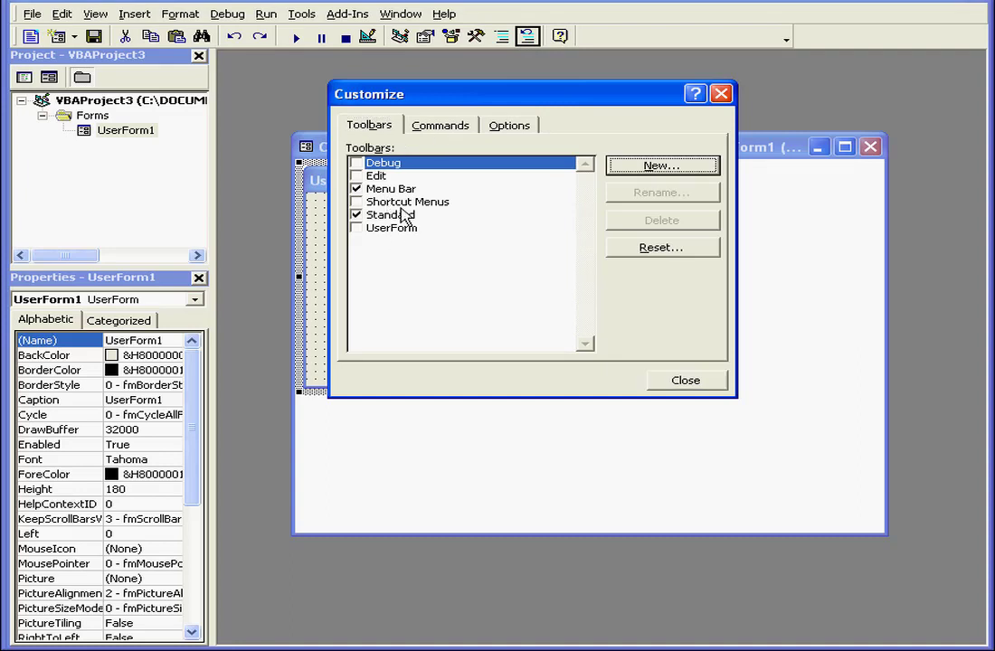
{"action": "left_click", "coordinate": [662, 167]}
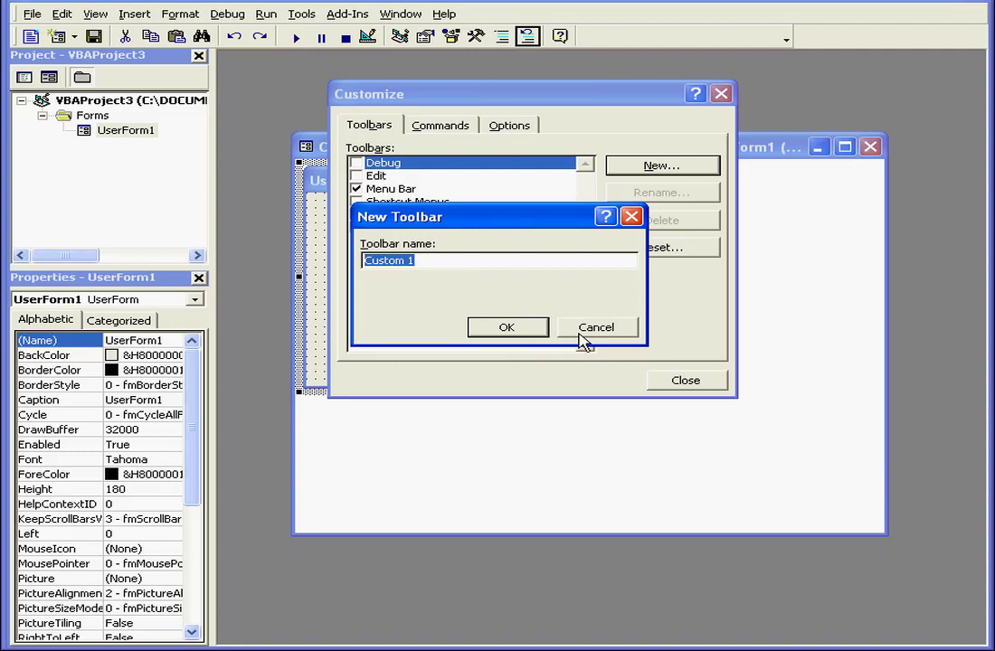
{"action": "left_click", "coordinate": [598, 326]}
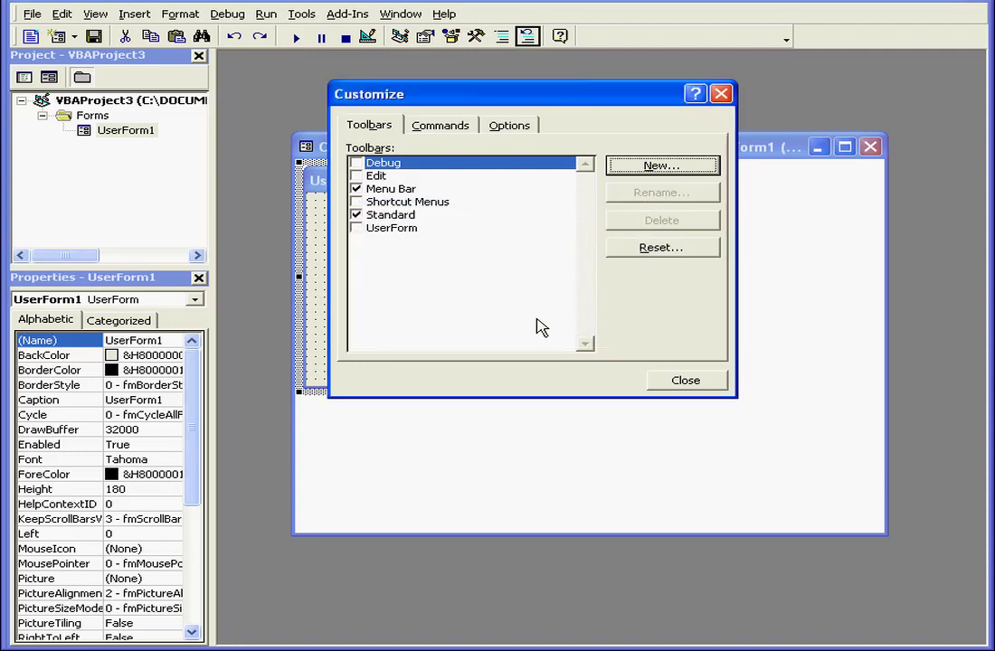
{"action": "left_click", "coordinate": [686, 380]}
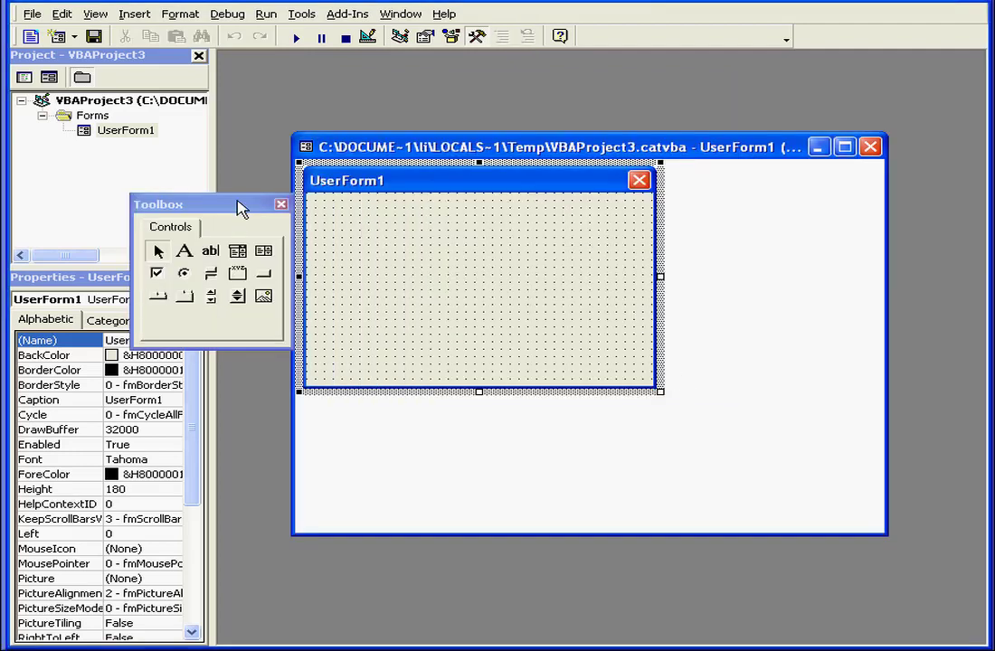
Move the Toolbox aside and insert a new standard Module1 into the project.
{"action": "left_click_drag", "start_coordinate": [159, 202], "coordinate": [796, 130]}
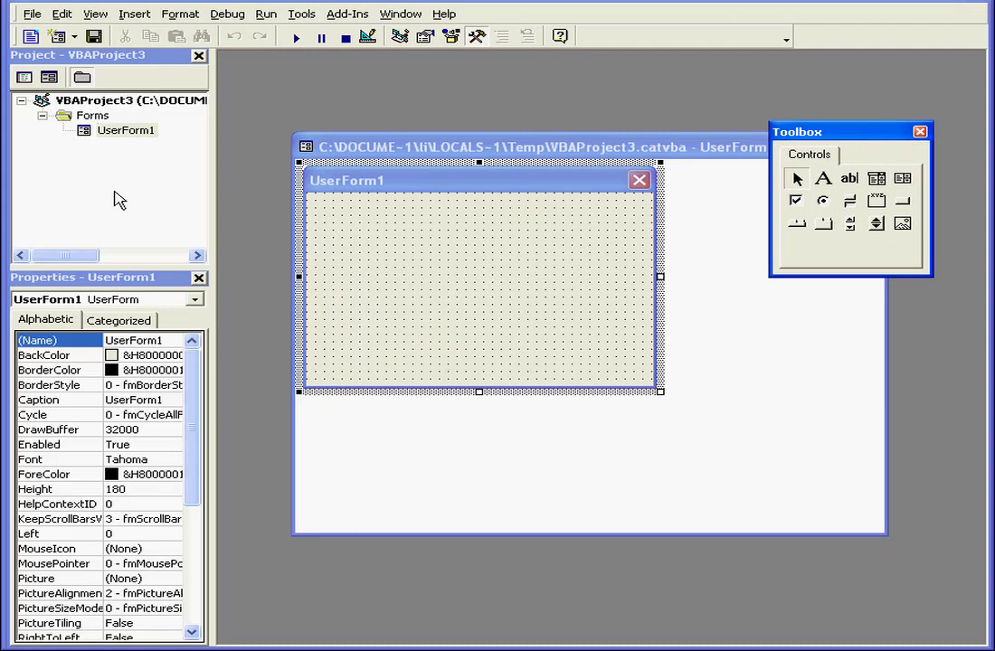
{"action": "left_click", "coordinate": [134, 14]}
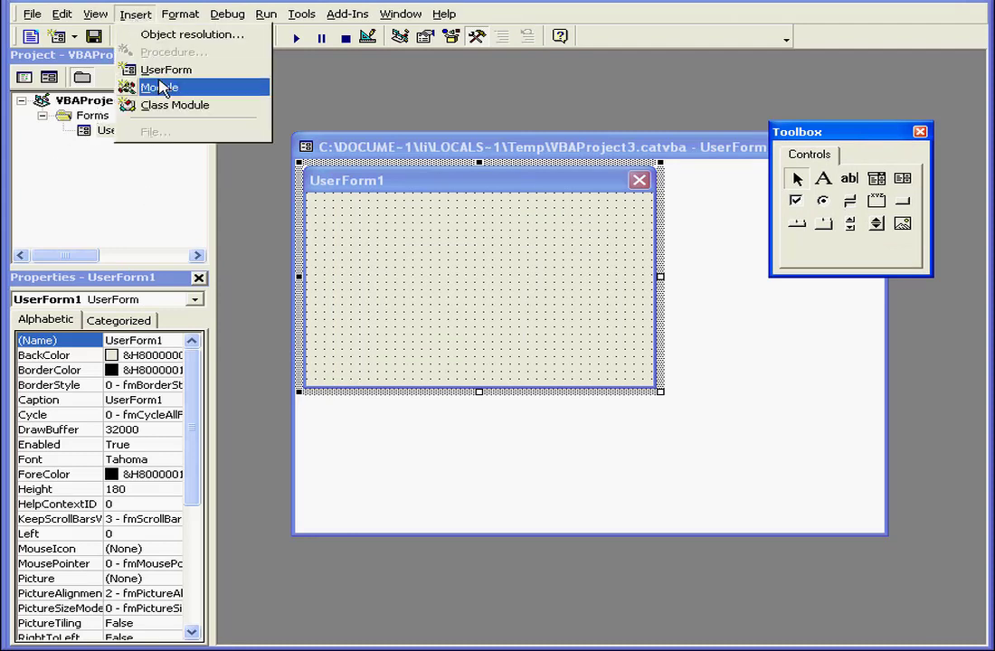
{"action": "left_click", "coordinate": [159, 87]}
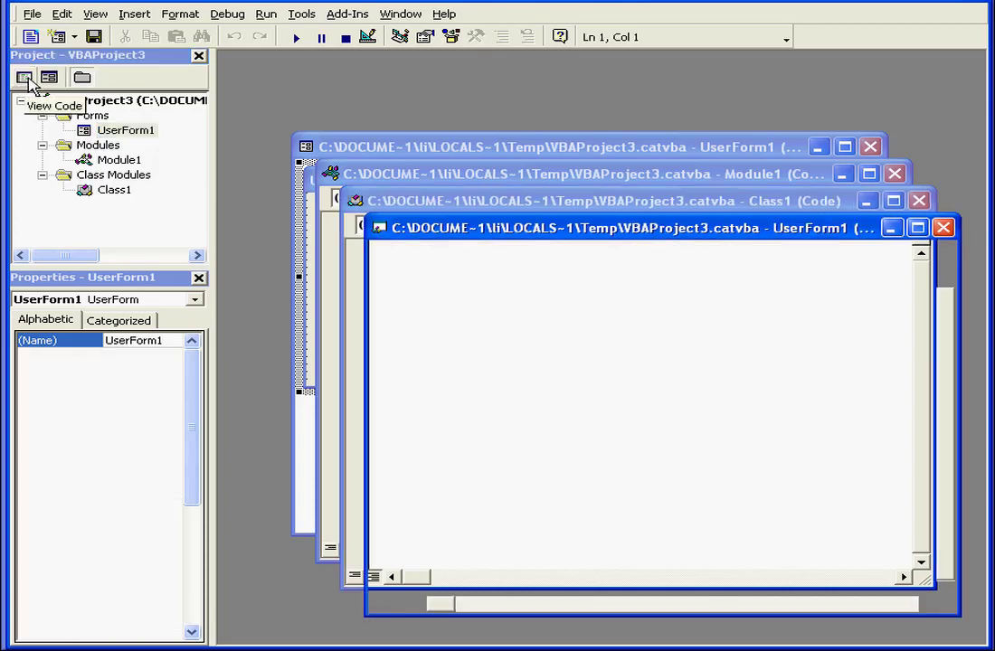
Bring UserForm1's design view forward and toggle folder grouping in the Project Explorer.
{"action": "left_click", "coordinate": [49, 76]}
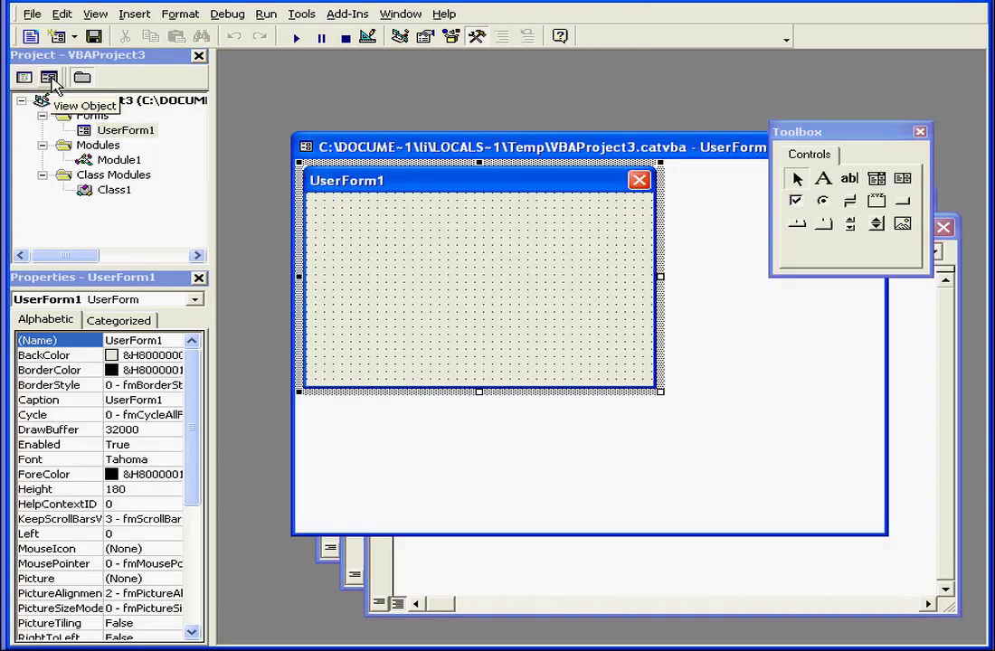
{"action": "left_click", "coordinate": [81, 76]}
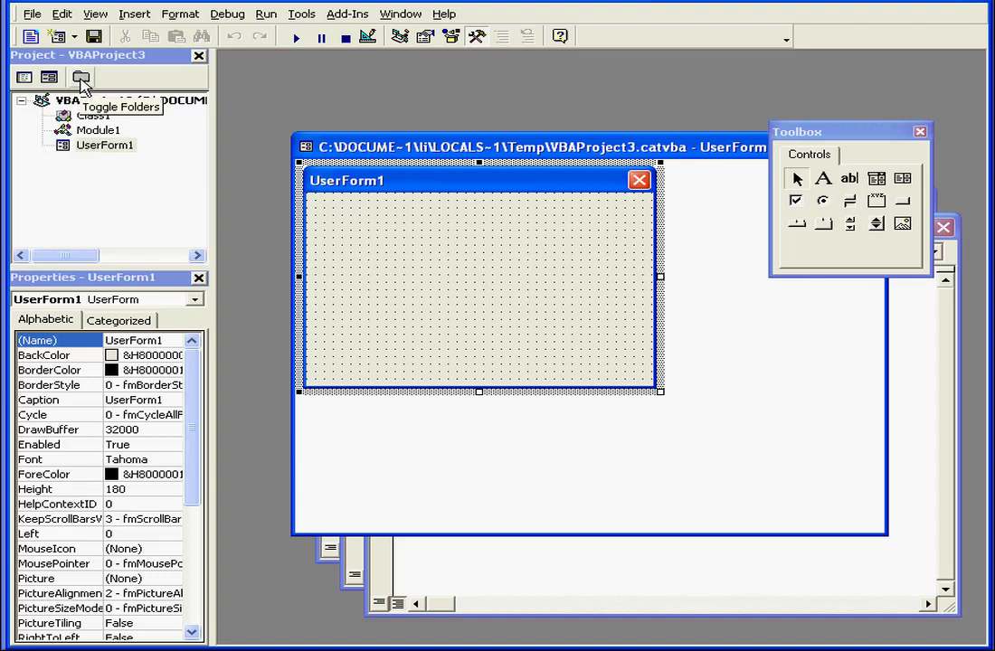
{"action": "left_click", "coordinate": [81, 76]}
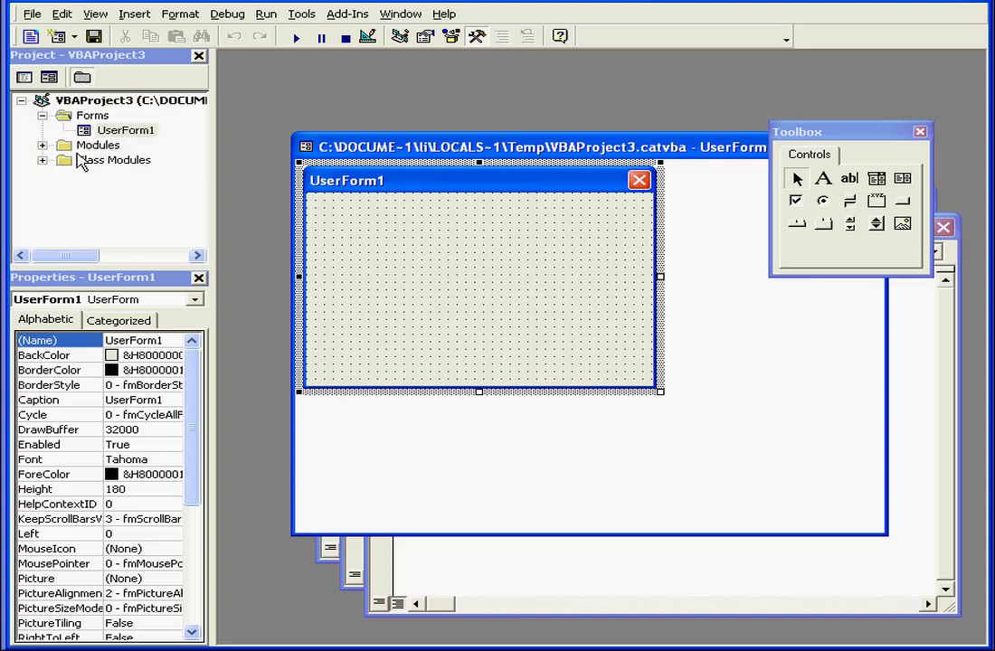
{"action": "mouse_move", "coordinate": [145, 199]}
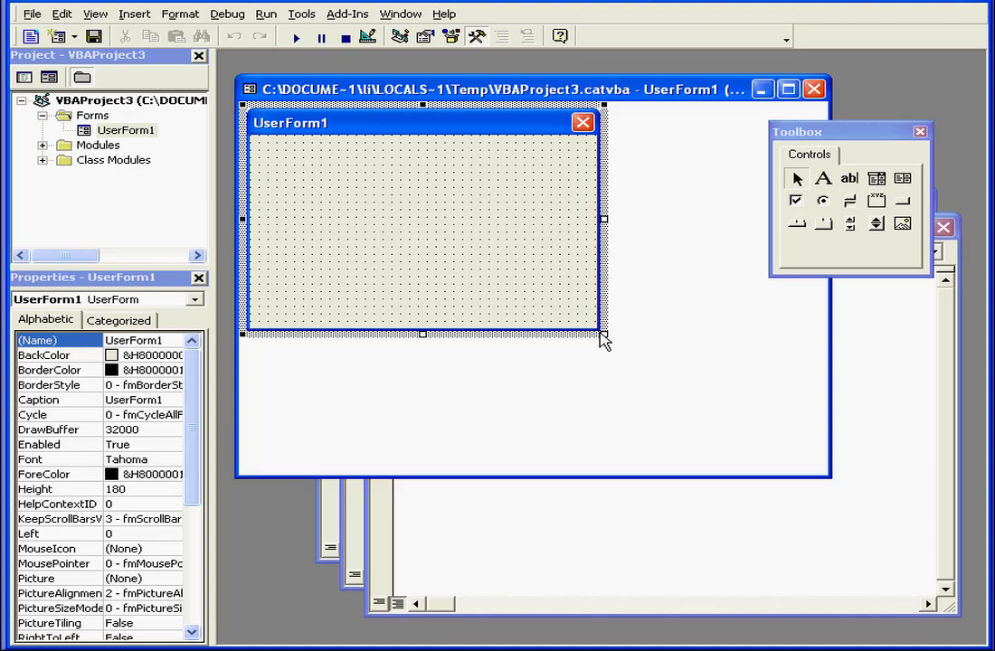
Shrink UserForm1's height from 180 to 165 and show the Toolbox.
{"action": "left_click_drag", "start_coordinate": [604, 335], "coordinate": [605, 315]}
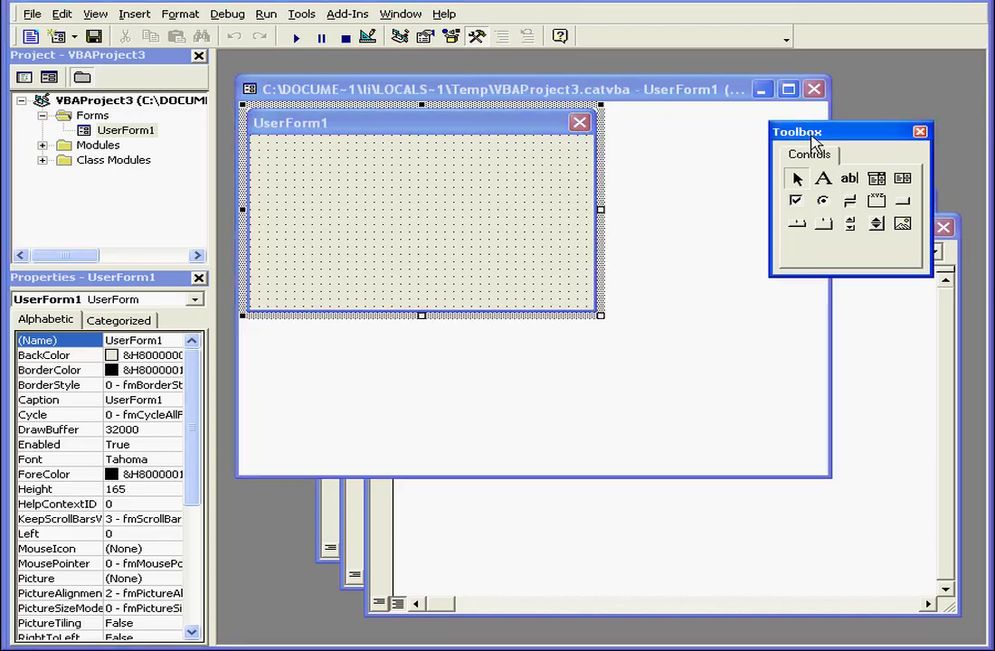
{"action": "left_click", "coordinate": [94, 15]}
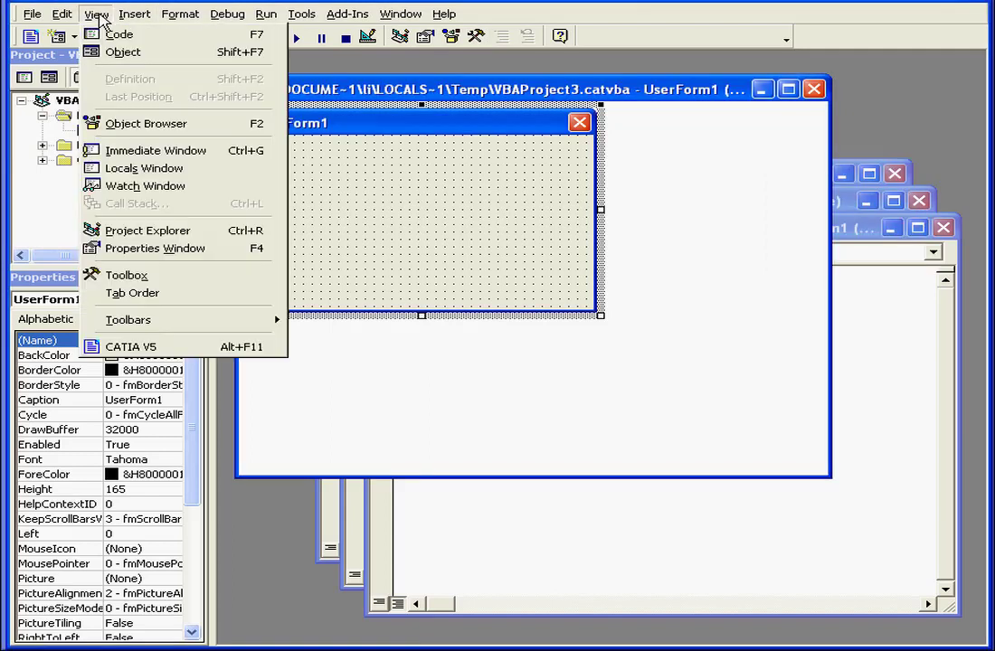
{"action": "left_click", "coordinate": [126, 275]}
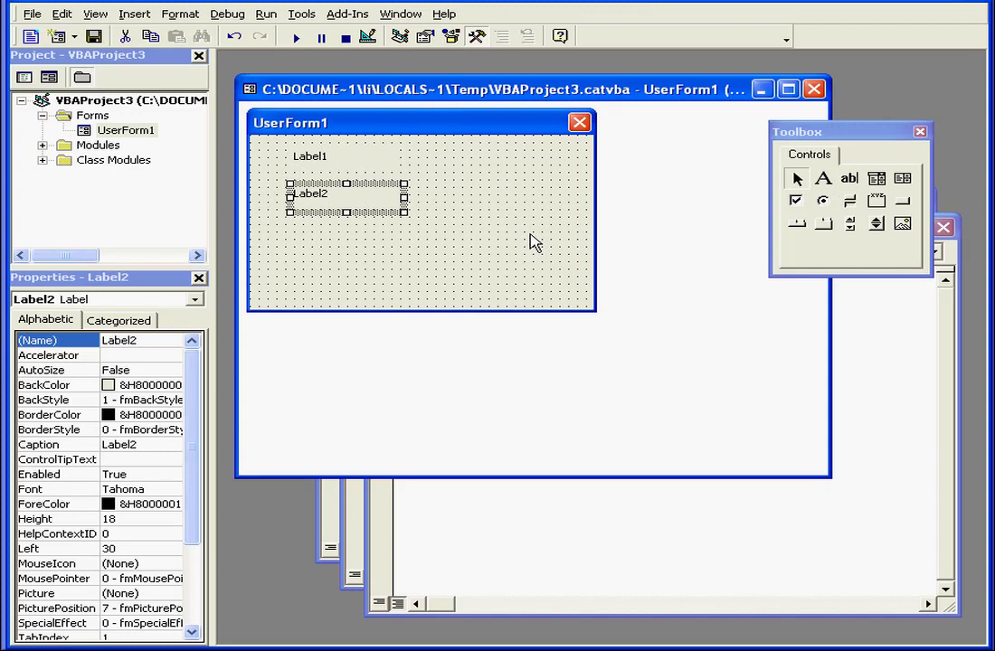
{"action": "mouse_move", "coordinate": [825, 203]}
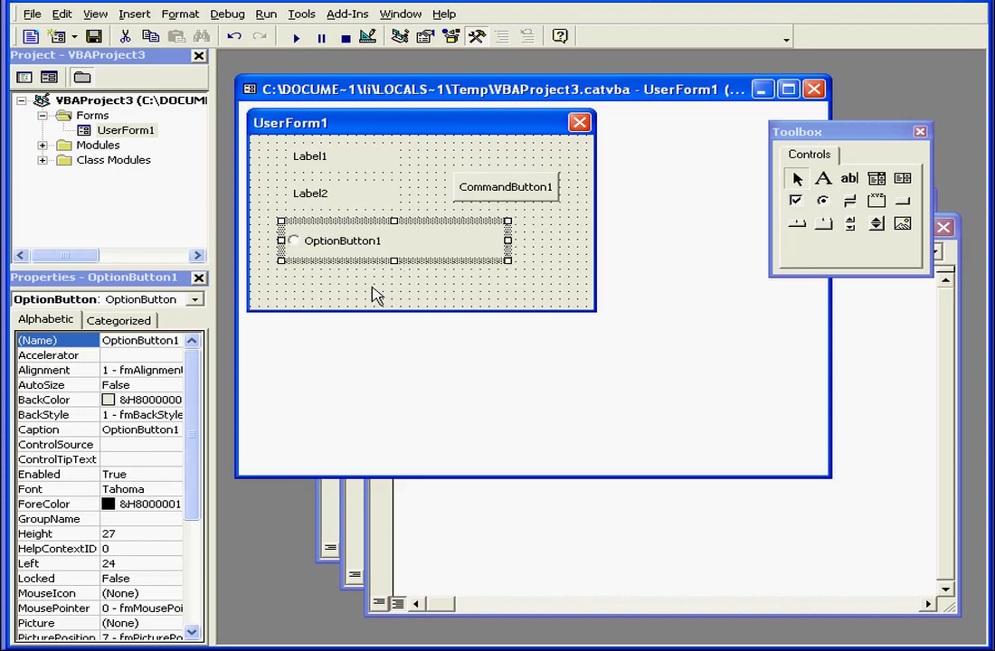
{"action": "mouse_move", "coordinate": [125, 415]}
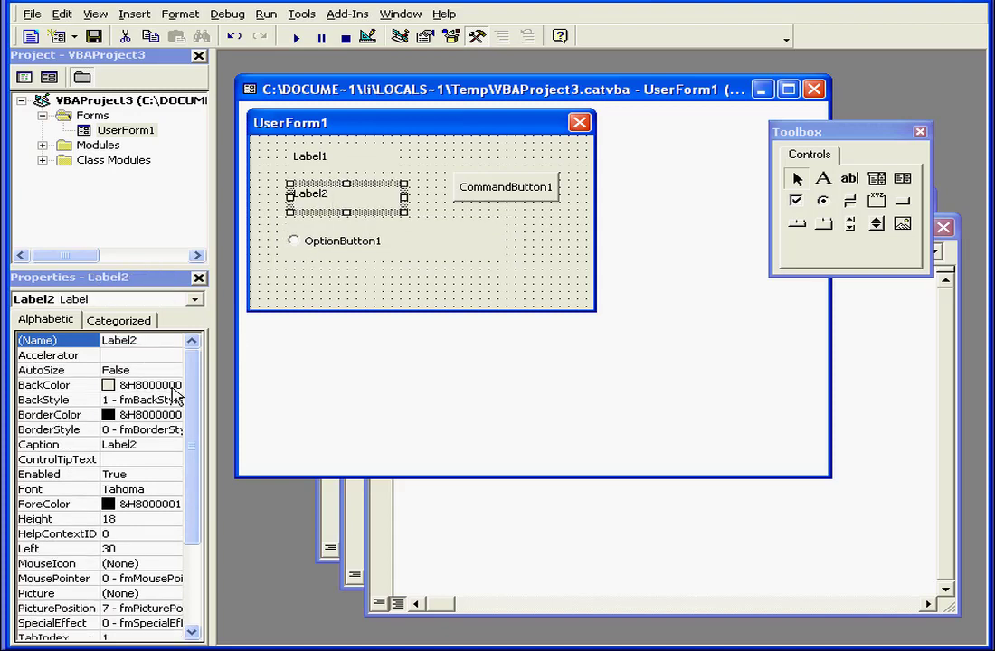
Pick a system colour for Label2's background.
{"action": "left_click", "coordinate": [172, 384]}
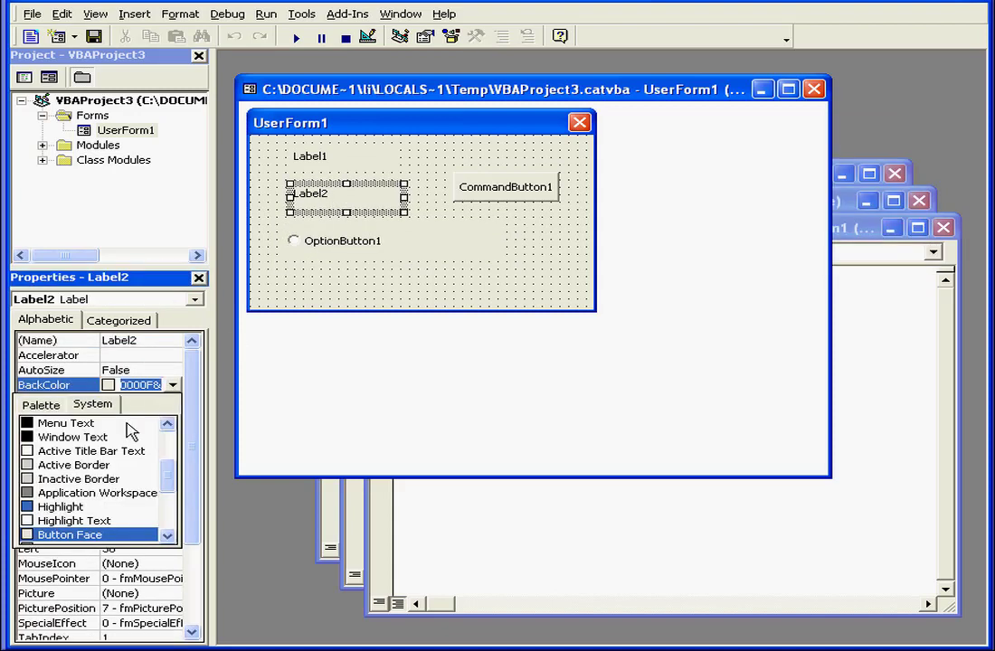
{"action": "left_click", "coordinate": [65, 423]}
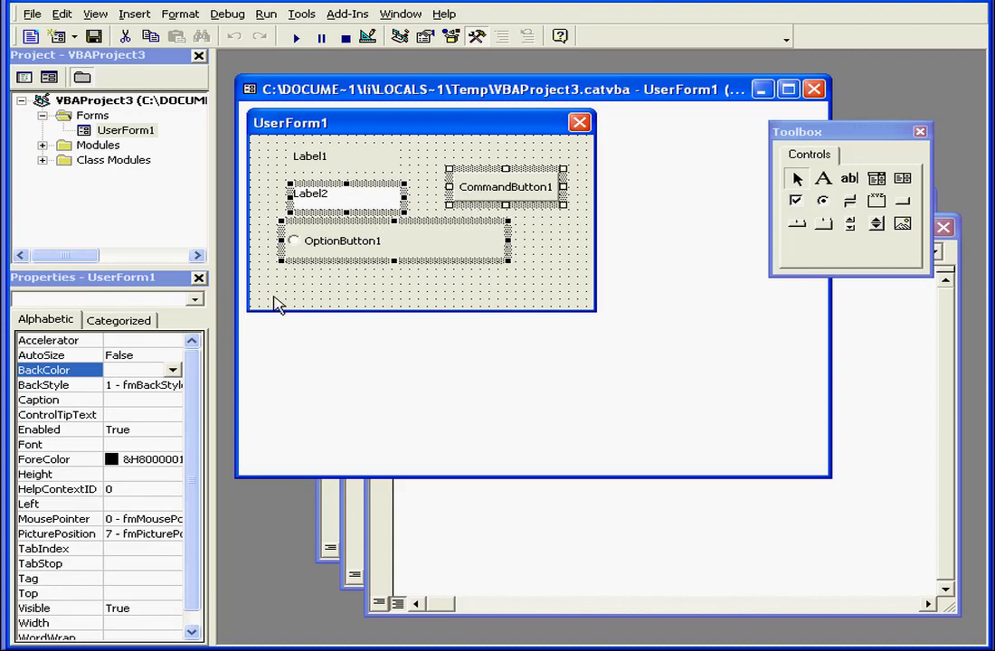
{"action": "mouse_move", "coordinate": [128, 423]}
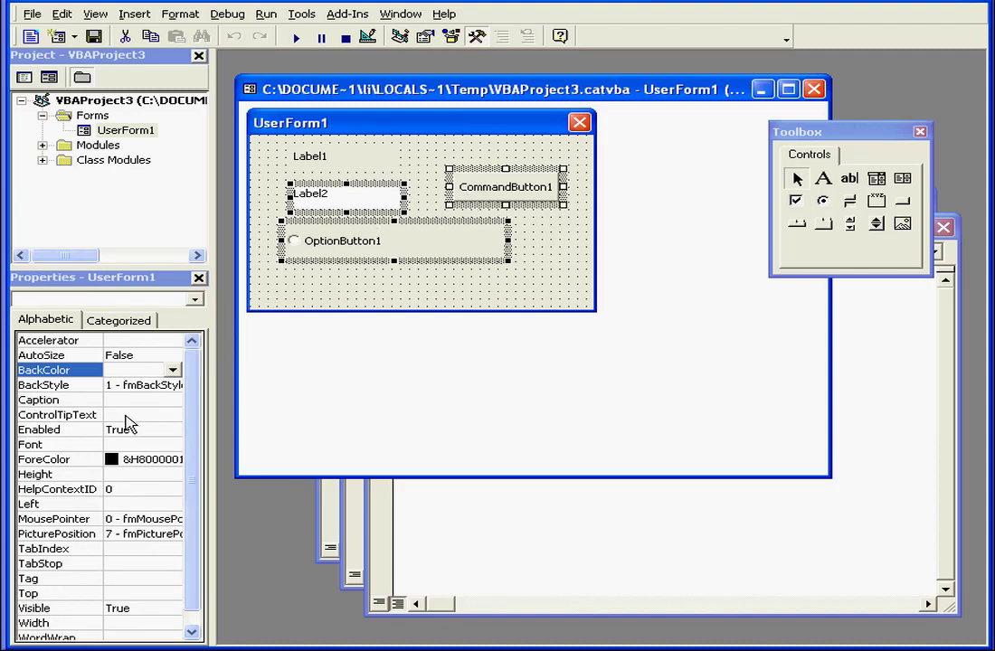
Give the selected controls bold 10-point Tahoma text via the Font dialog.
{"action": "left_click", "coordinate": [170, 445]}
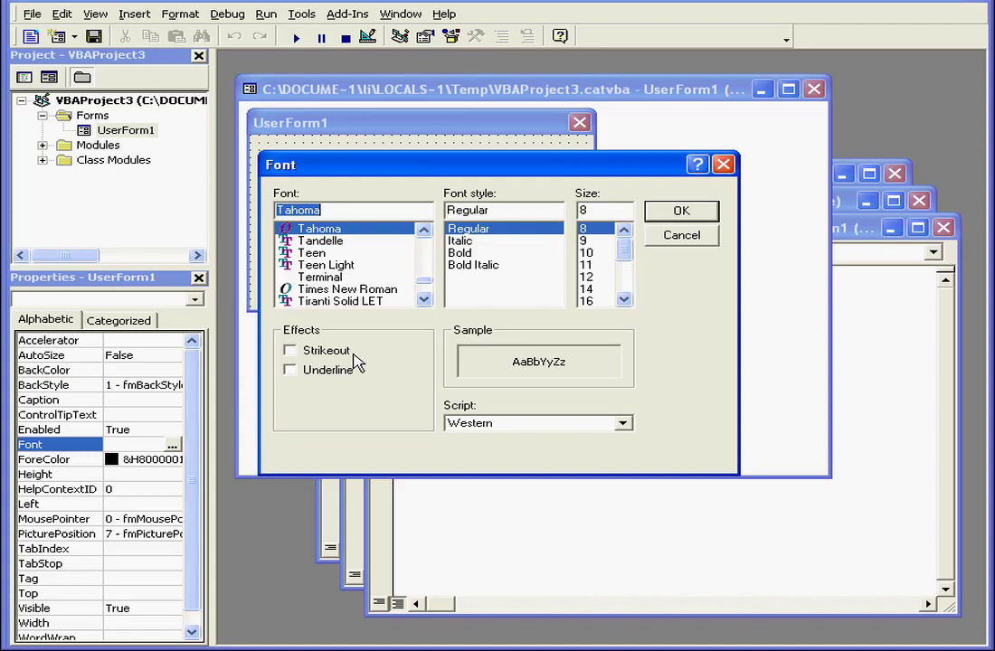
{"action": "left_click", "coordinate": [460, 253]}
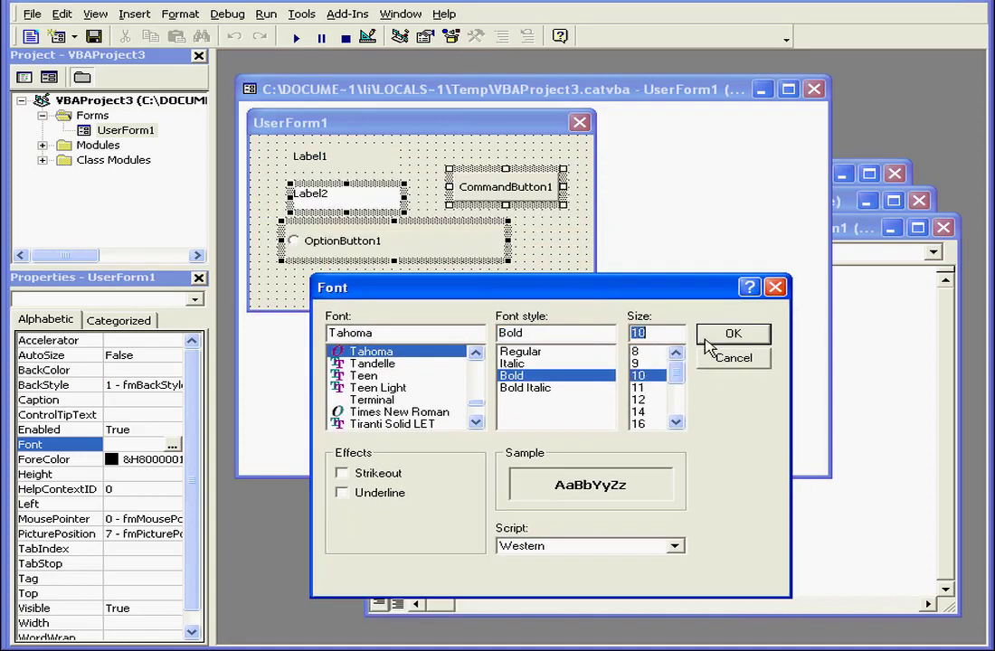
{"action": "left_click", "coordinate": [733, 333]}
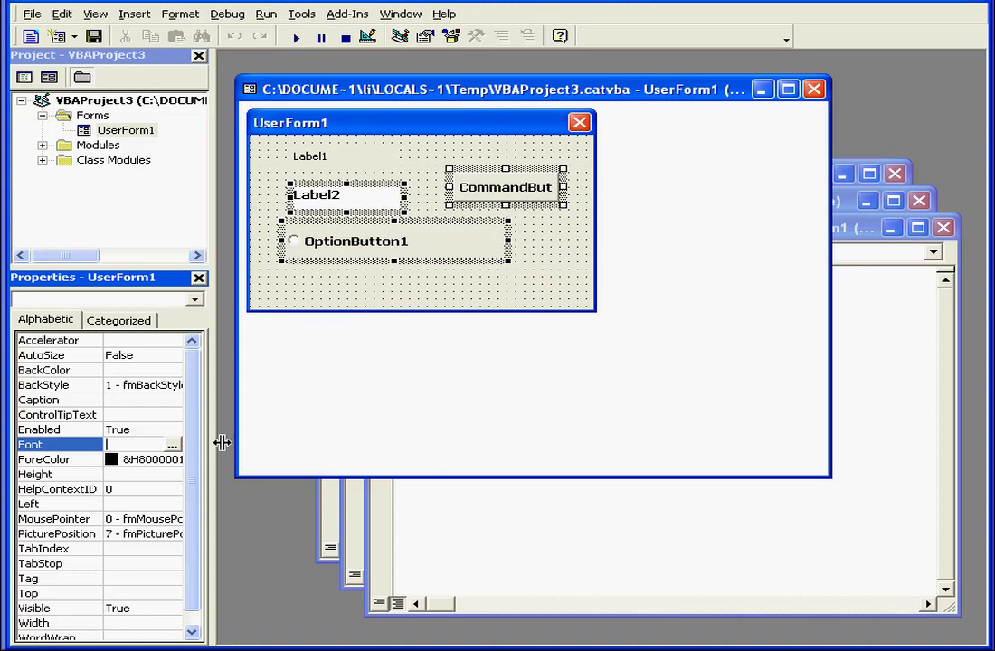
{"action": "mouse_move", "coordinate": [80, 354]}
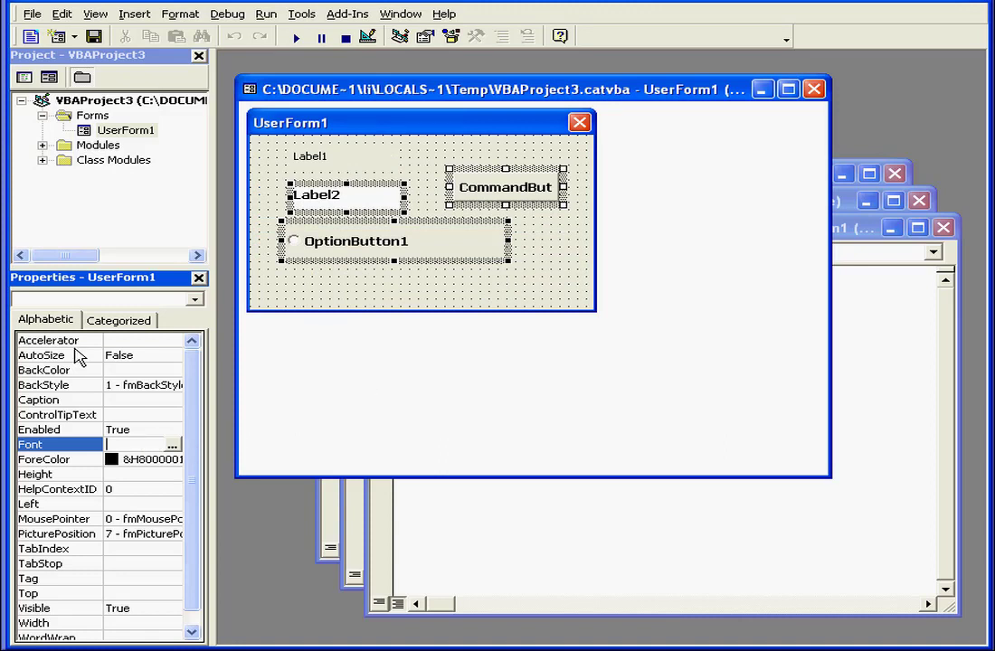
{"action": "left_click", "coordinate": [119, 319]}
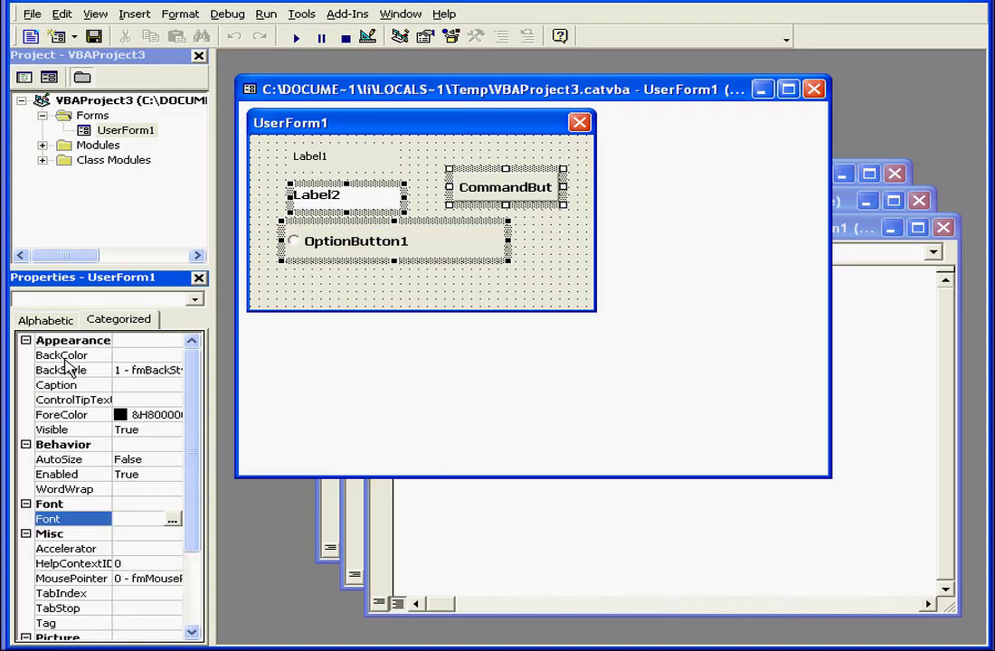
{"action": "left_click", "coordinate": [25, 340]}
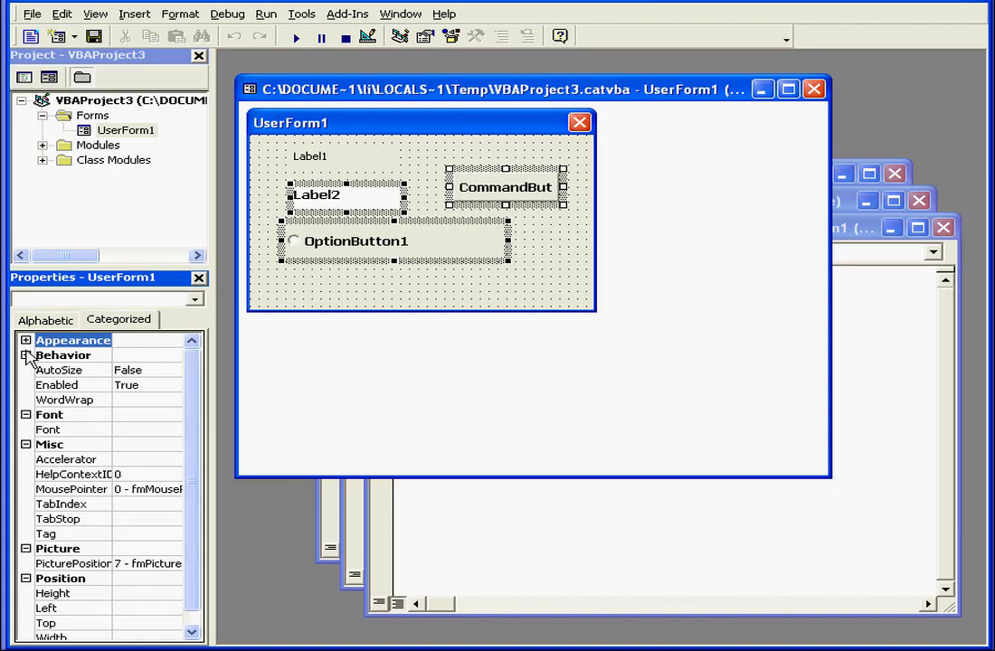
{"action": "left_click", "coordinate": [63, 355]}
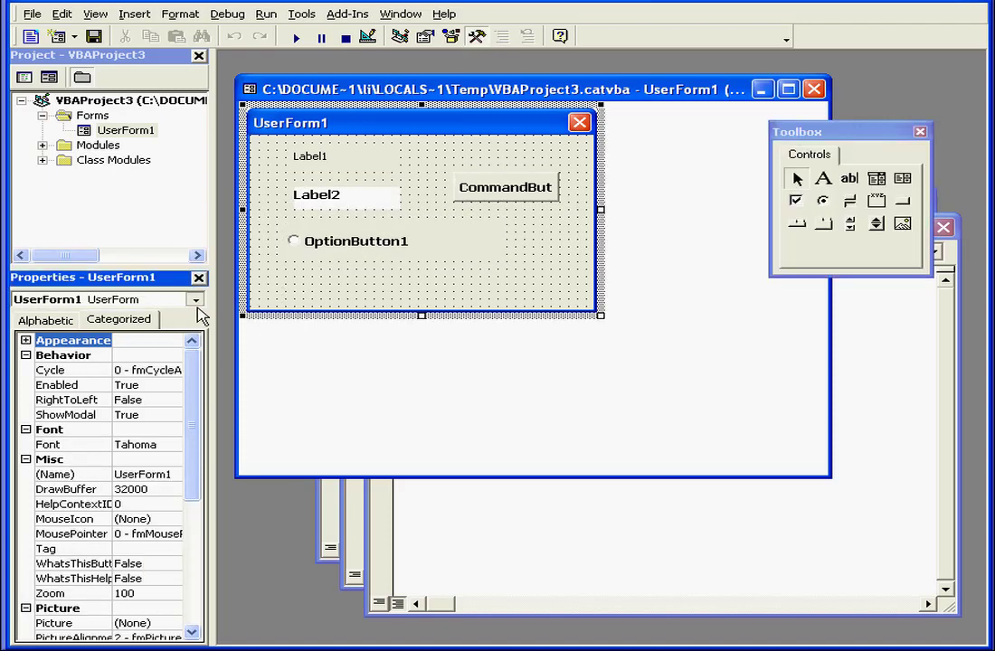
{"action": "left_click", "coordinate": [192, 301]}
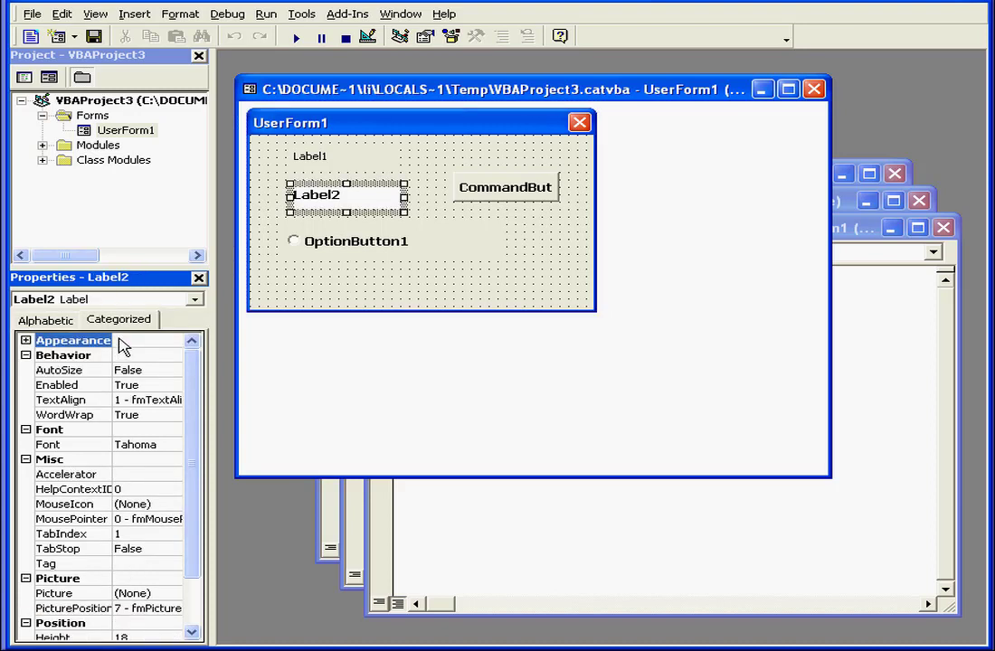
{"action": "left_click", "coordinate": [45, 319]}
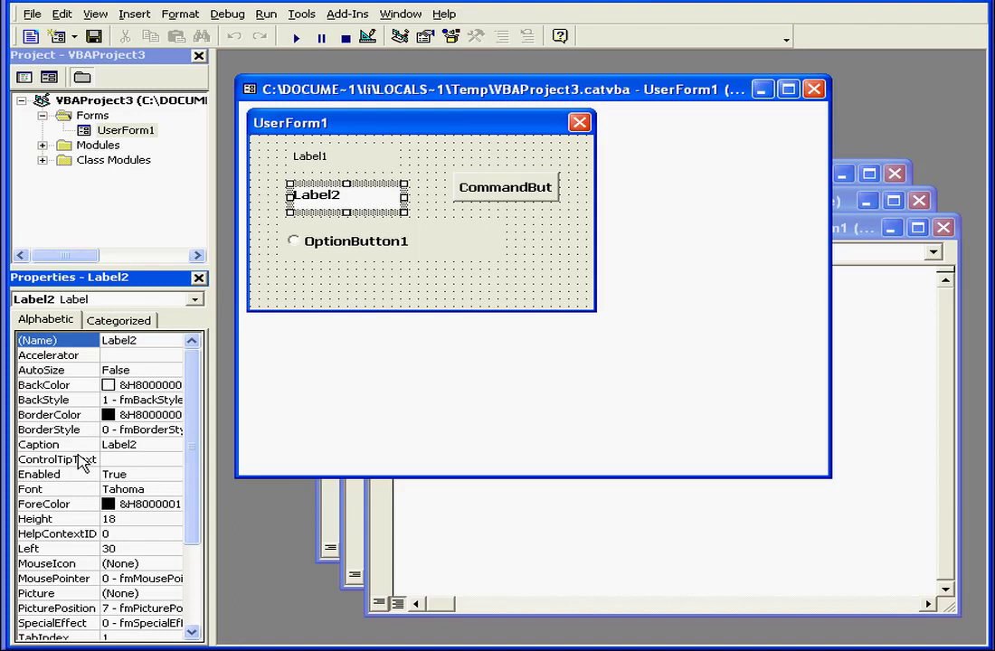
{"action": "mouse_move", "coordinate": [167, 456]}
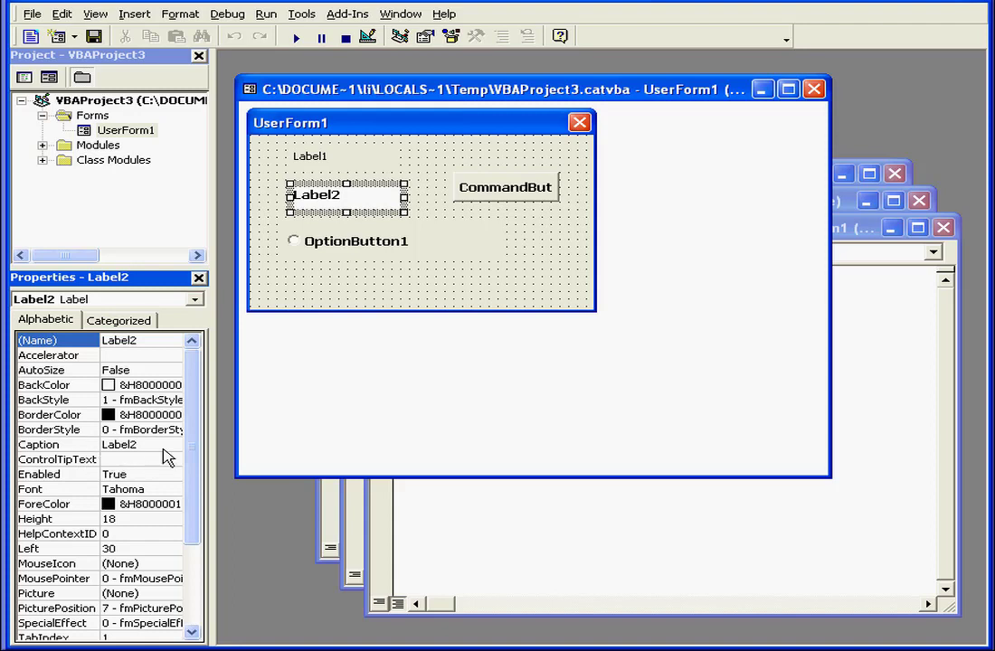
{"action": "left_click", "coordinate": [476, 36]}
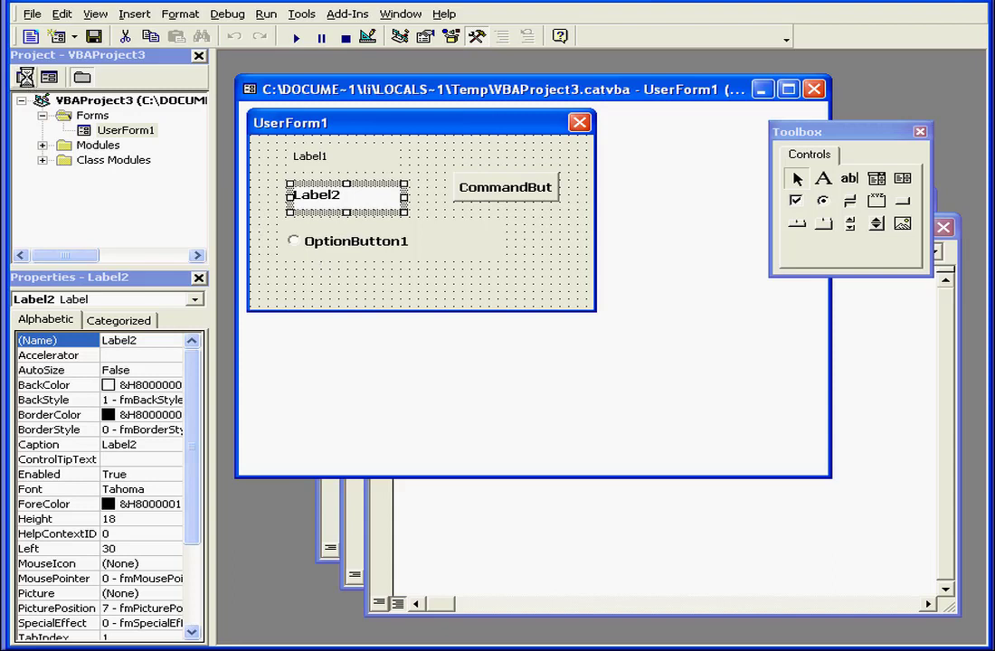
Add empty Click event procedures for Label2 and OptionButton1 in UserForm1's code.
{"action": "double_click", "coordinate": [317, 195]}
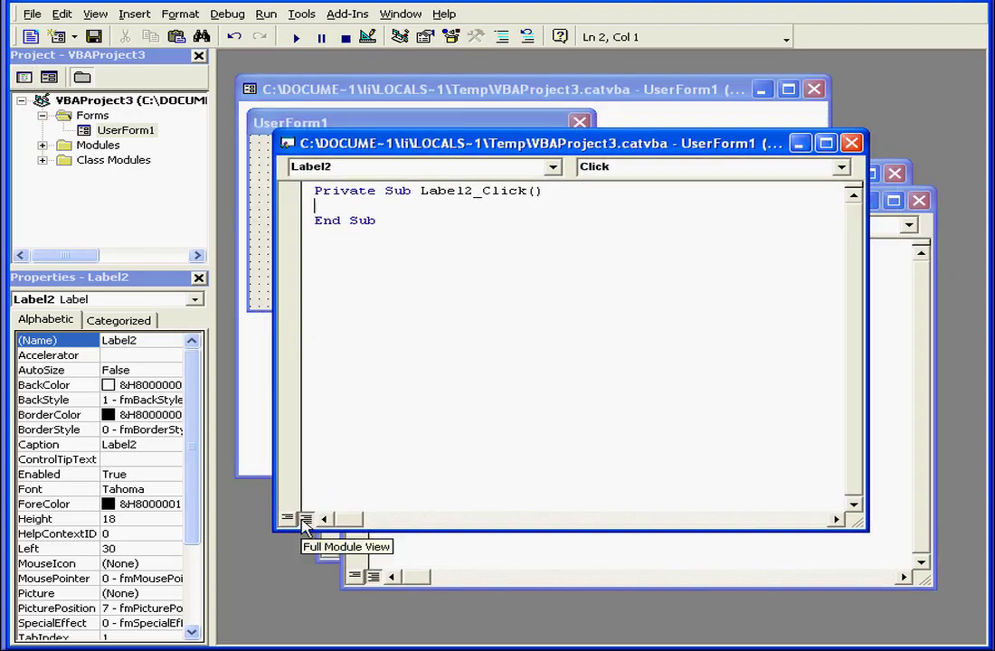
{"action": "left_click", "coordinate": [554, 166]}
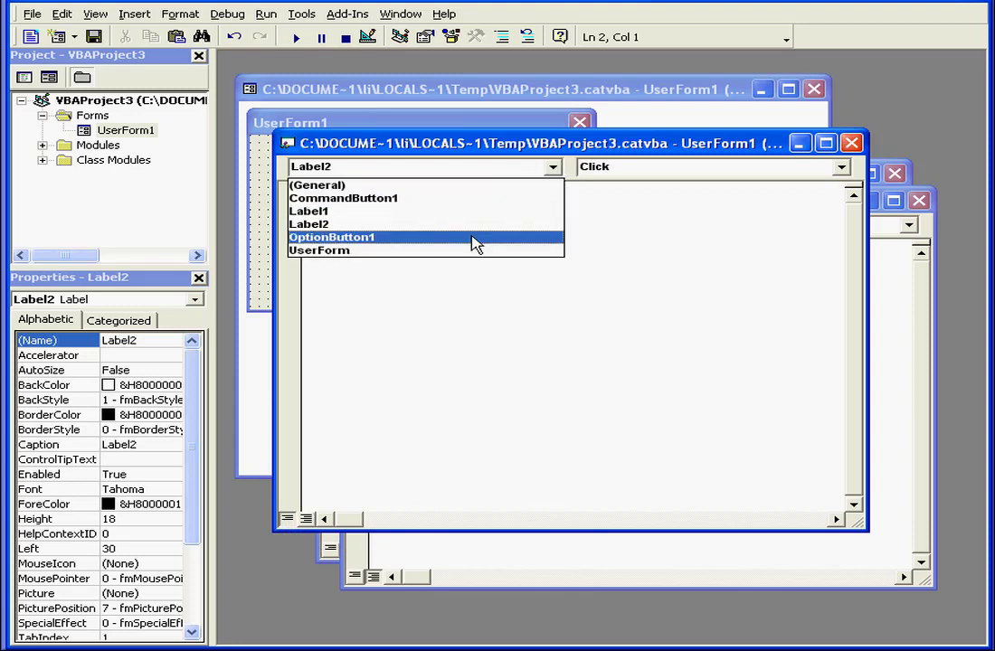
{"action": "left_click", "coordinate": [331, 237]}
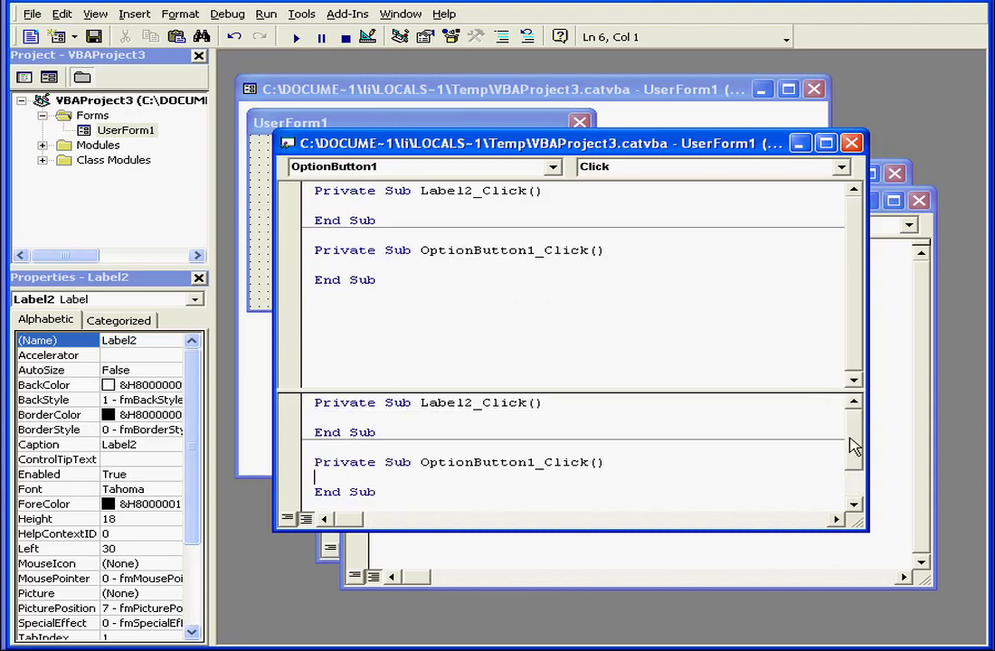
{"action": "mouse_move", "coordinate": [781, 388]}
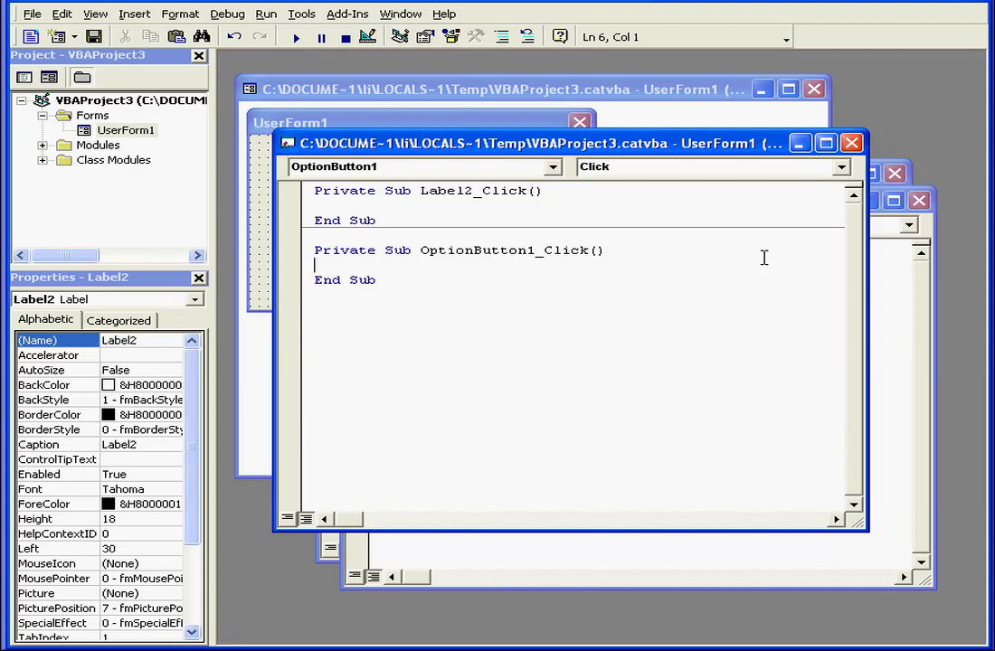
Add an empty OptionButton1_KeyDown event procedure from the procedure dropdown.
{"action": "left_click", "coordinate": [841, 167]}
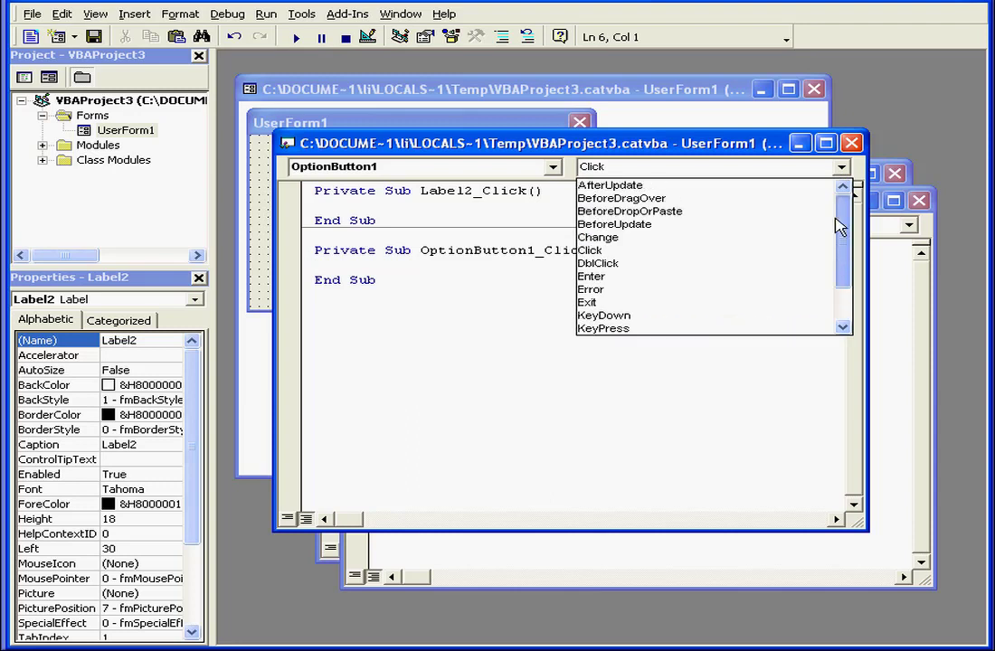
{"action": "mouse_move", "coordinate": [778, 264]}
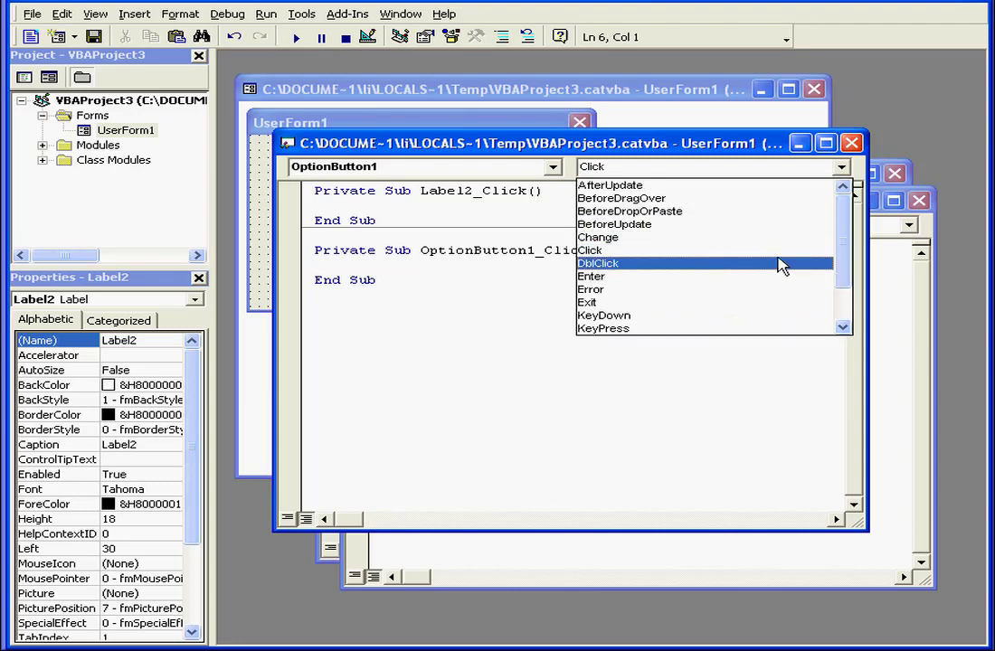
{"action": "left_click", "coordinate": [604, 315]}
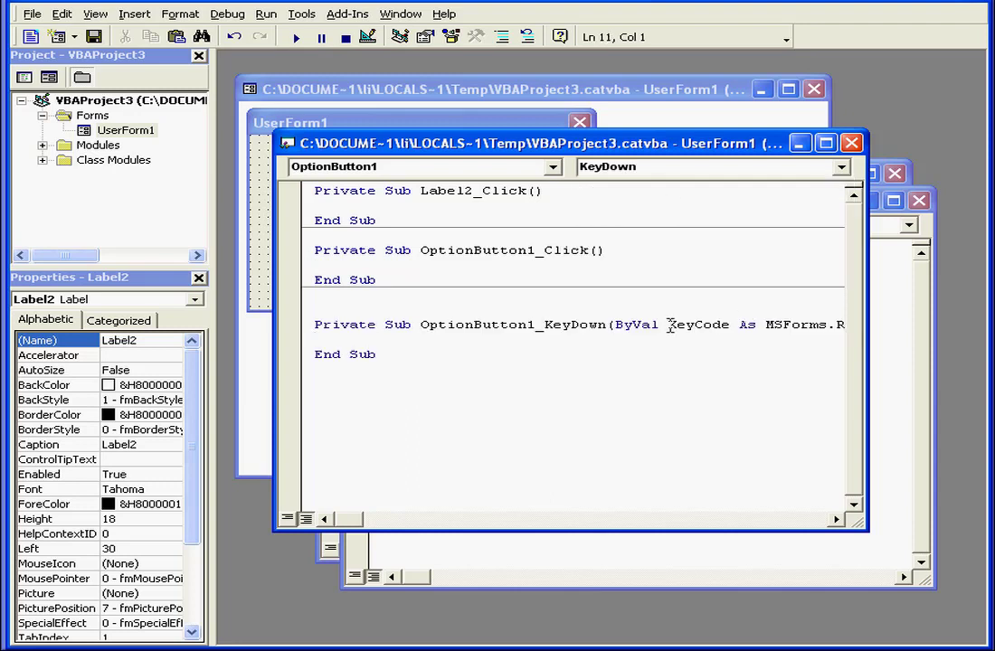
{"action": "mouse_move", "coordinate": [646, 300]}
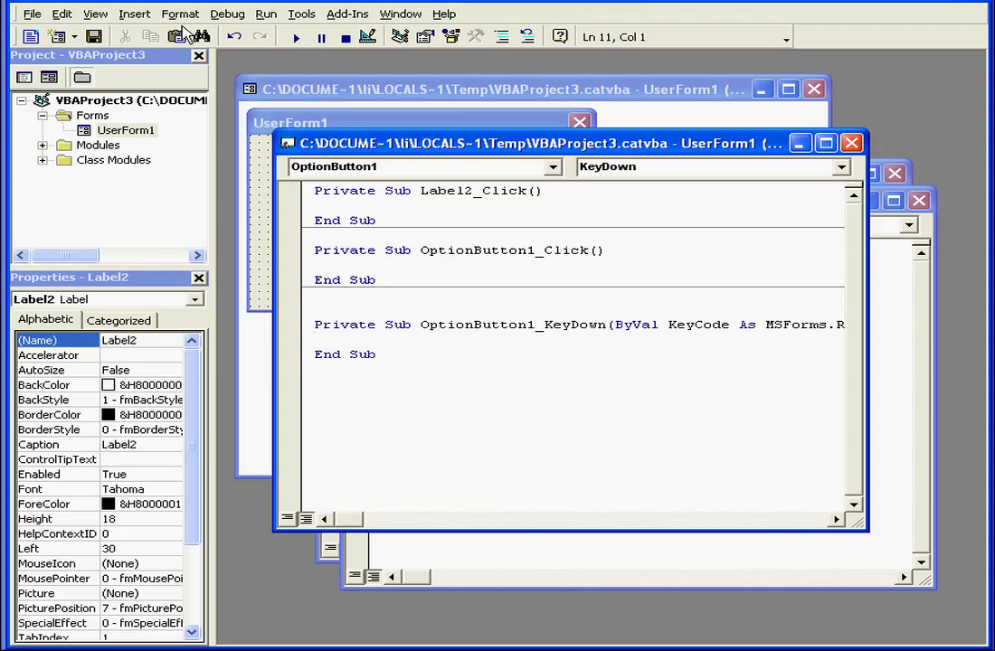
Evaluate ?1 + 1 as 2 in the Immediate window, then show the Locals window.
{"action": "left_click", "coordinate": [94, 15]}
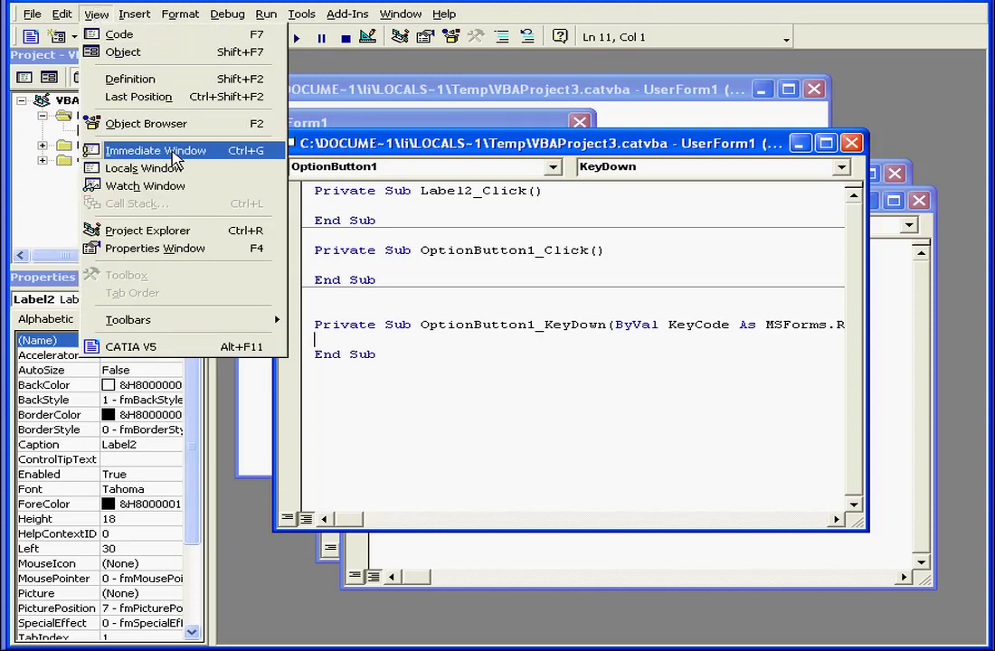
{"action": "left_click", "coordinate": [155, 150]}
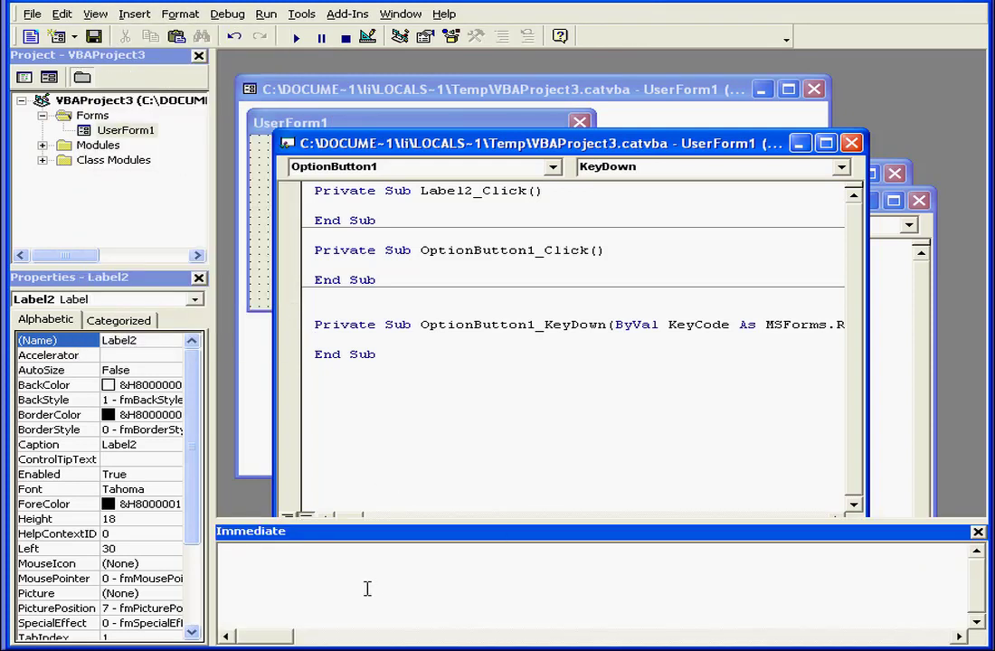
{"action": "type", "text": "?"}
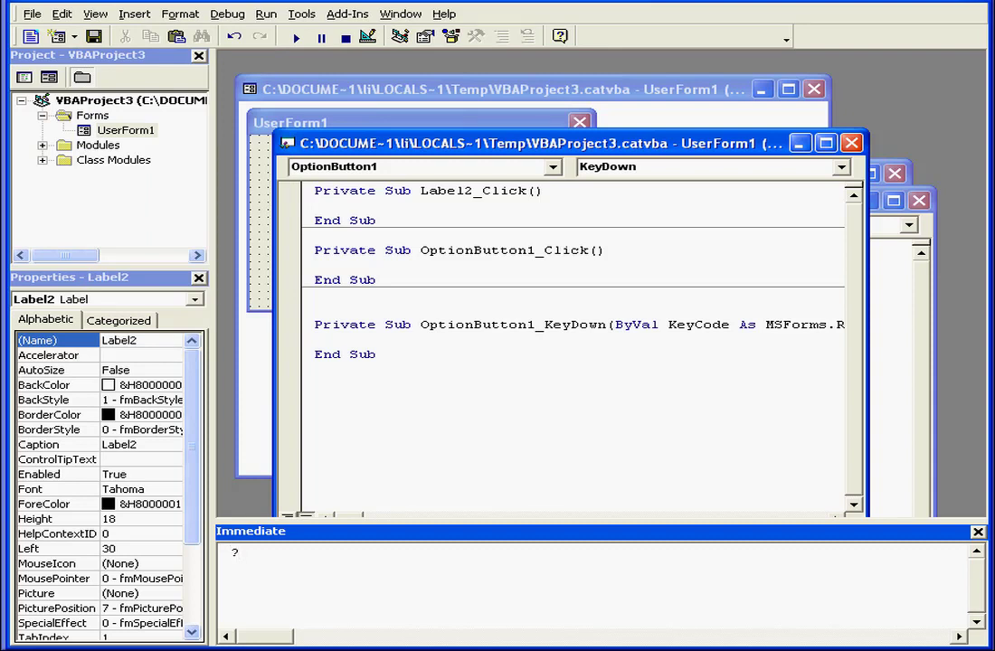
{"action": "type", "text": "1"}
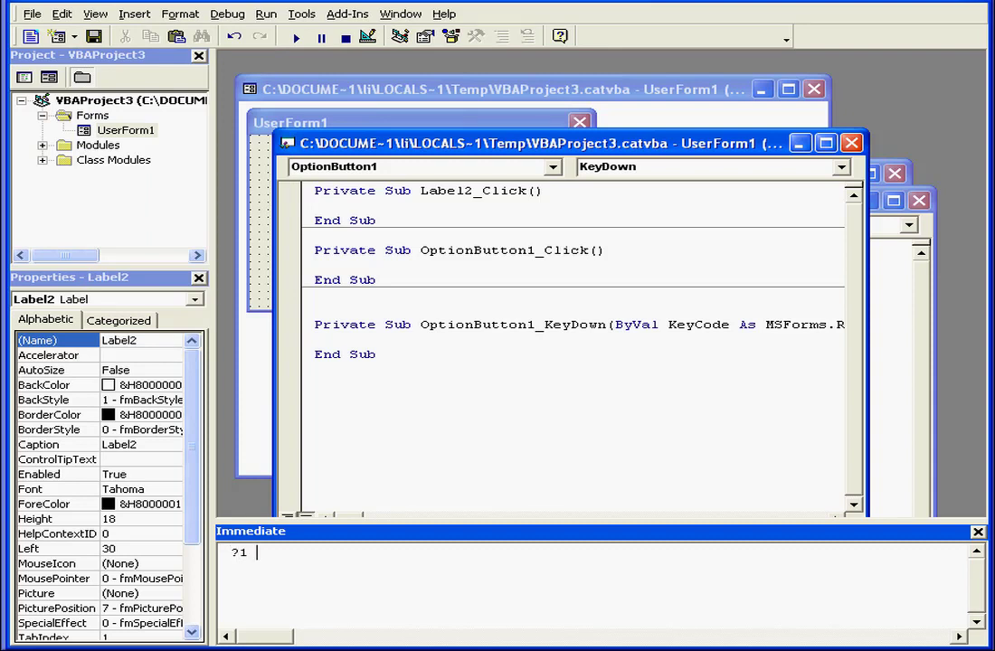
{"action": "type", "text": "+ 1"}
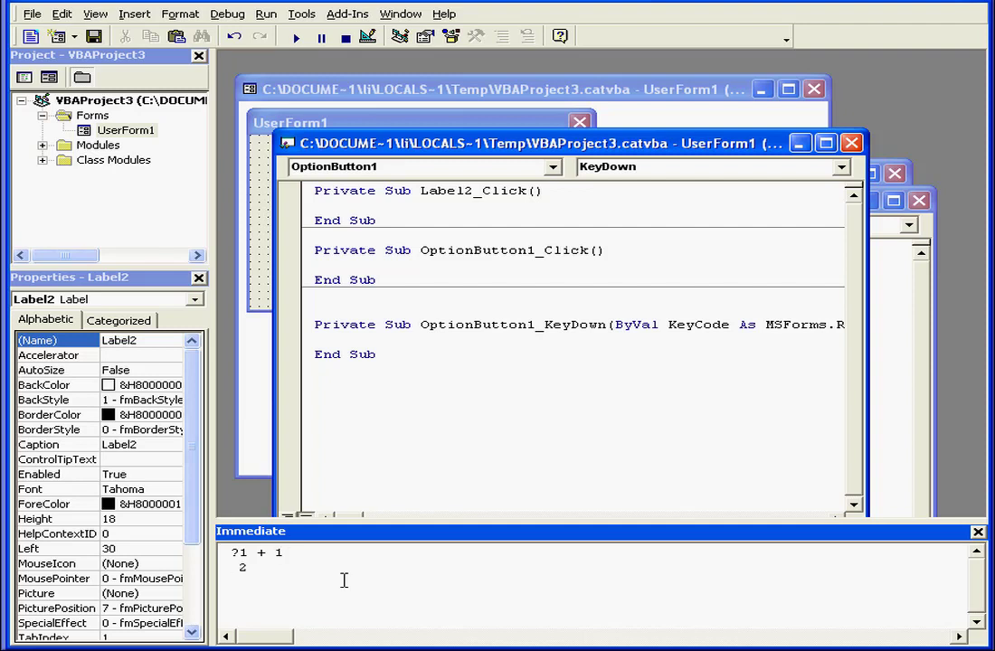
{"action": "mouse_move", "coordinate": [281, 568]}
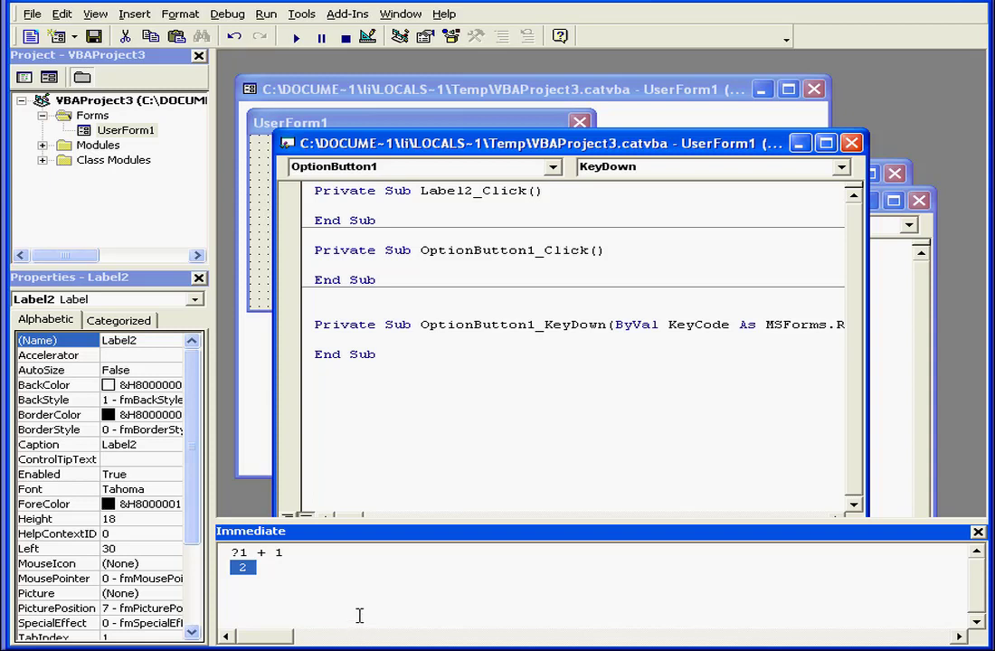
{"action": "left_click", "coordinate": [94, 14]}
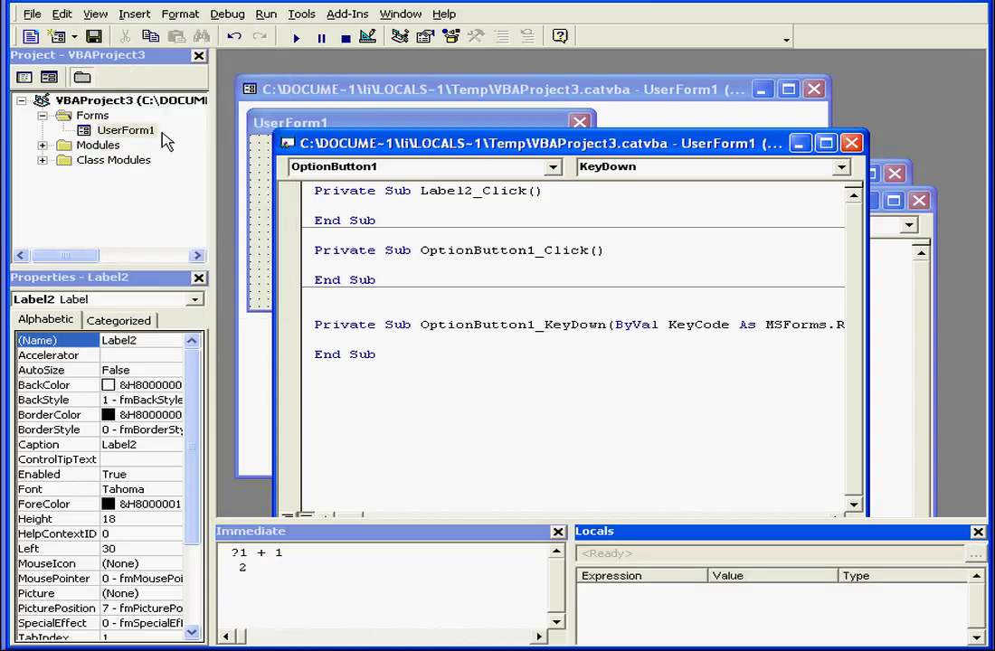
Return to UserForm1's design view and run it inside CATIA with Run Sub/UserForm.
{"action": "left_click", "coordinate": [94, 15]}
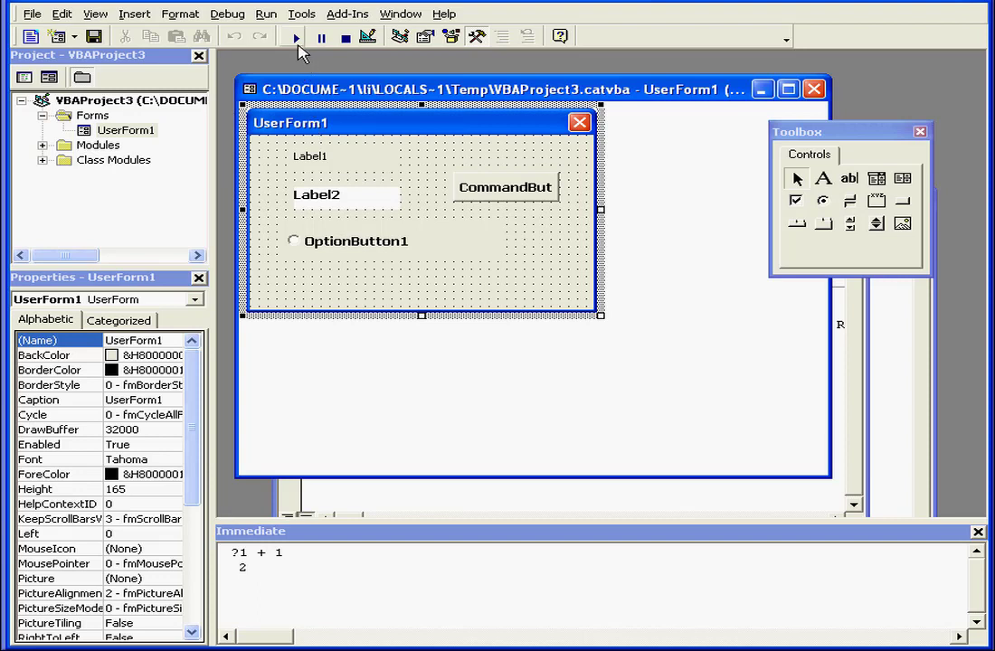
{"action": "left_click", "coordinate": [293, 36]}
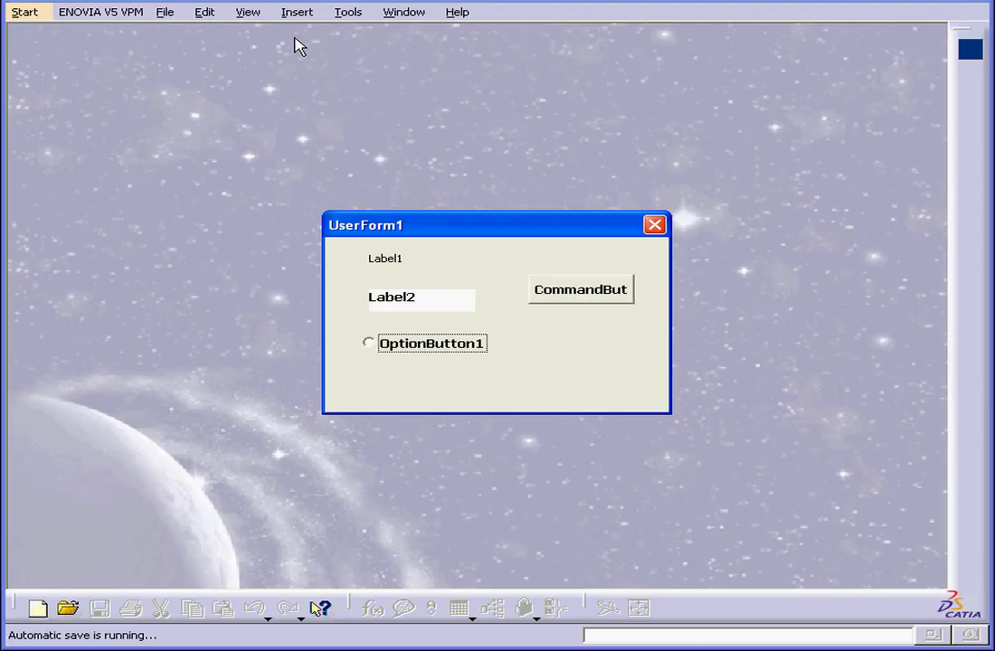
{"action": "mouse_move", "coordinate": [539, 250]}
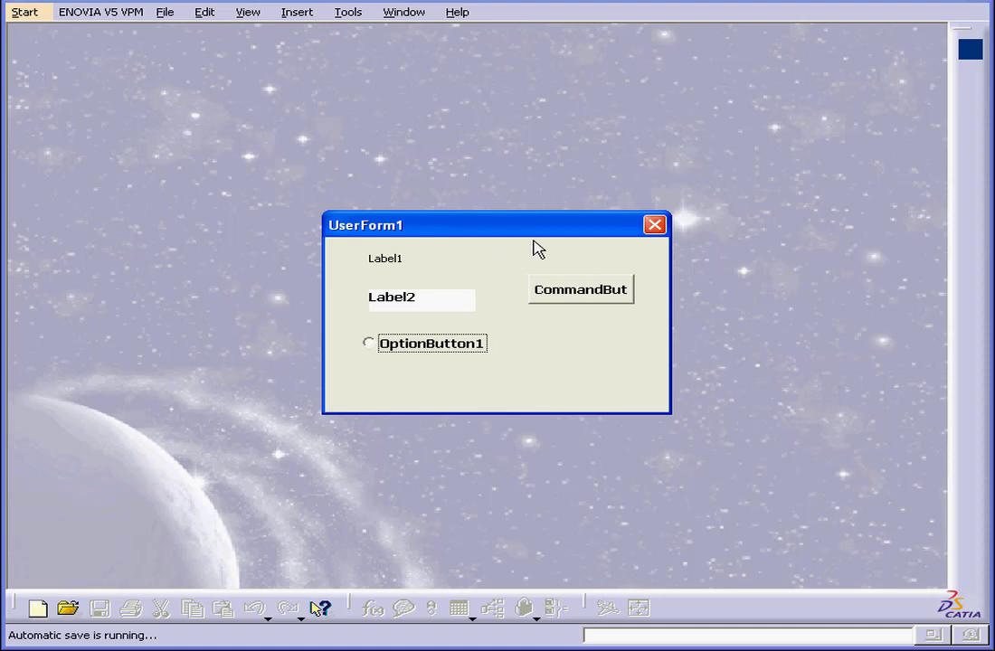